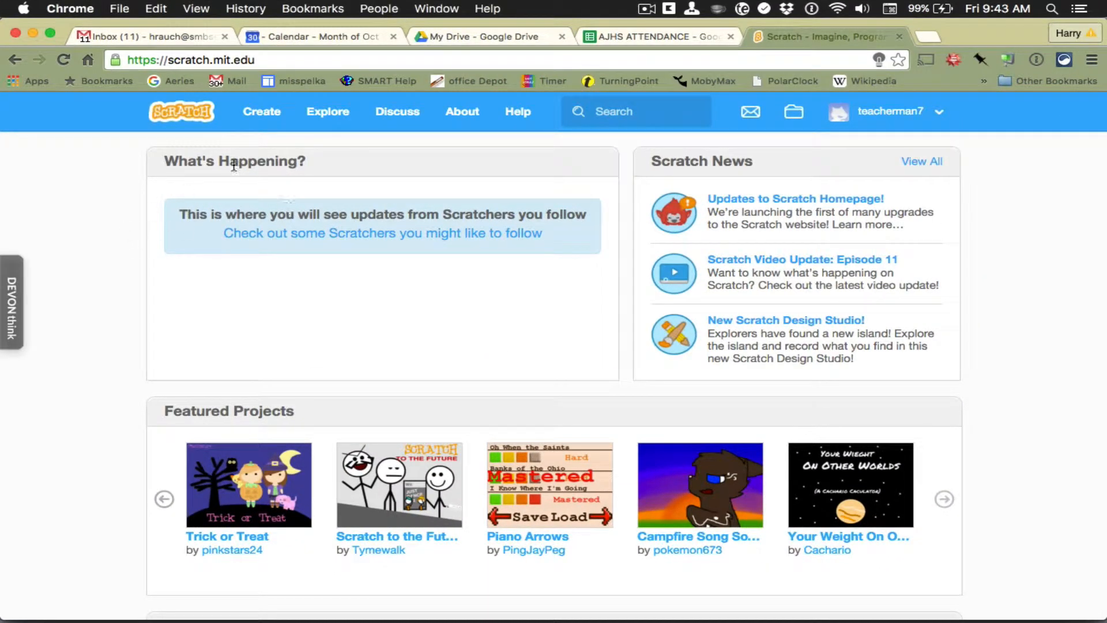
pyautogui.moveTo(261, 112)
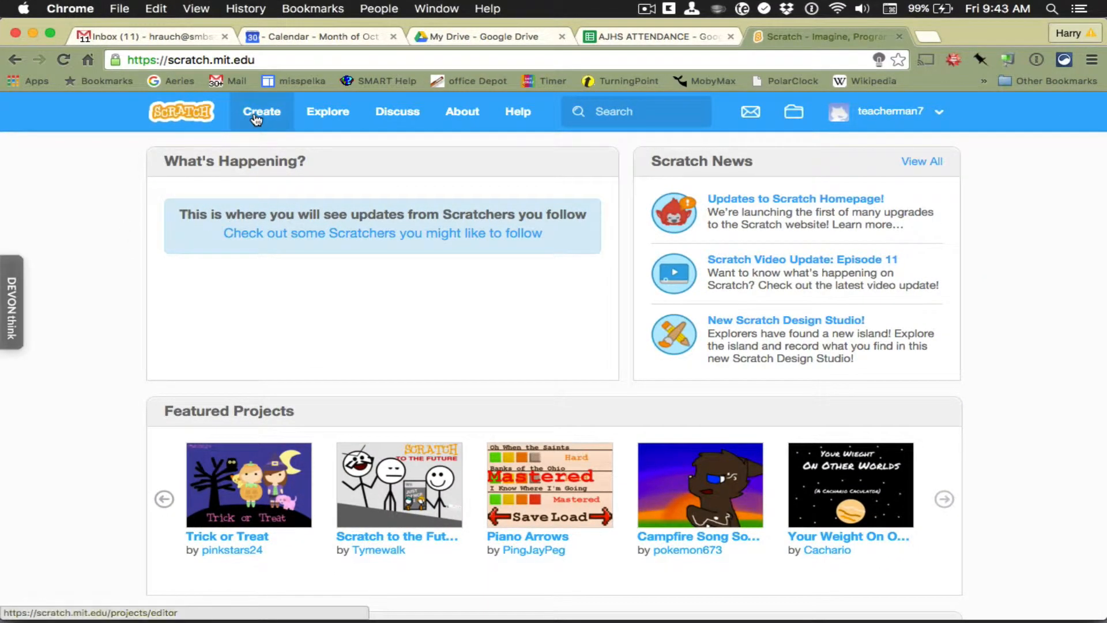
# Open a new untitled Scratch project containing only the default cat sprite.
pyautogui.click(261, 111)
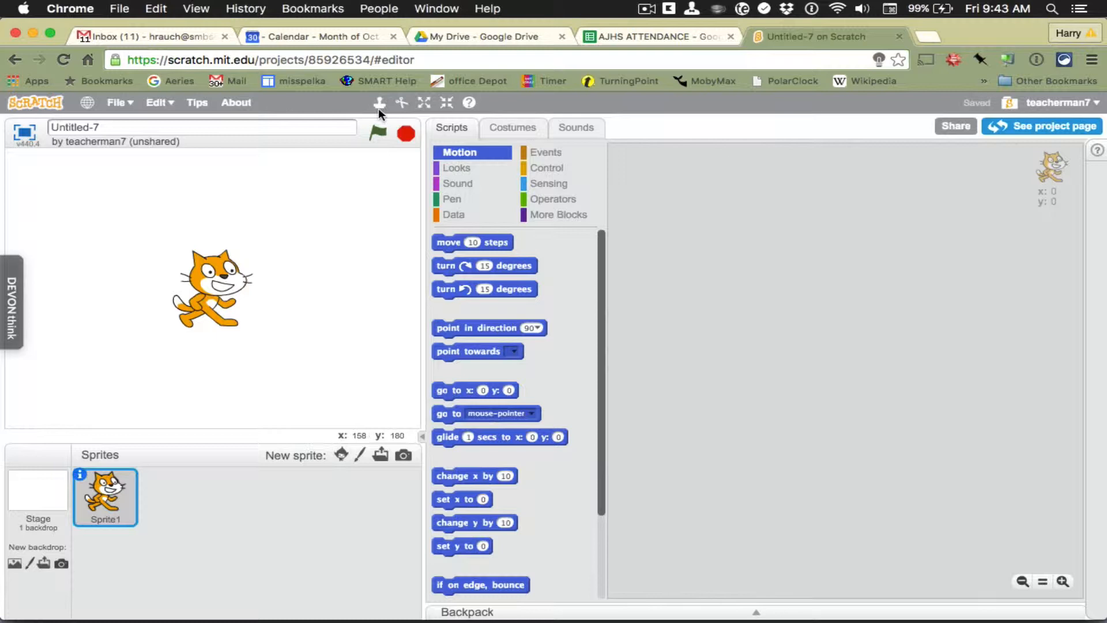
pyautogui.moveTo(401, 103)
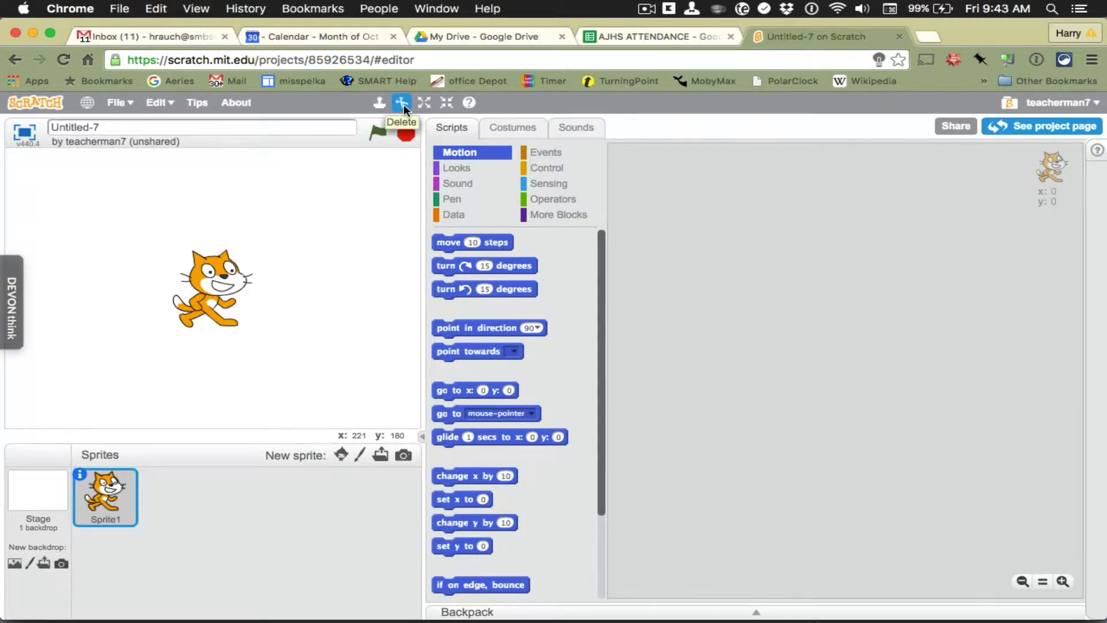
pyautogui.moveTo(212, 299)
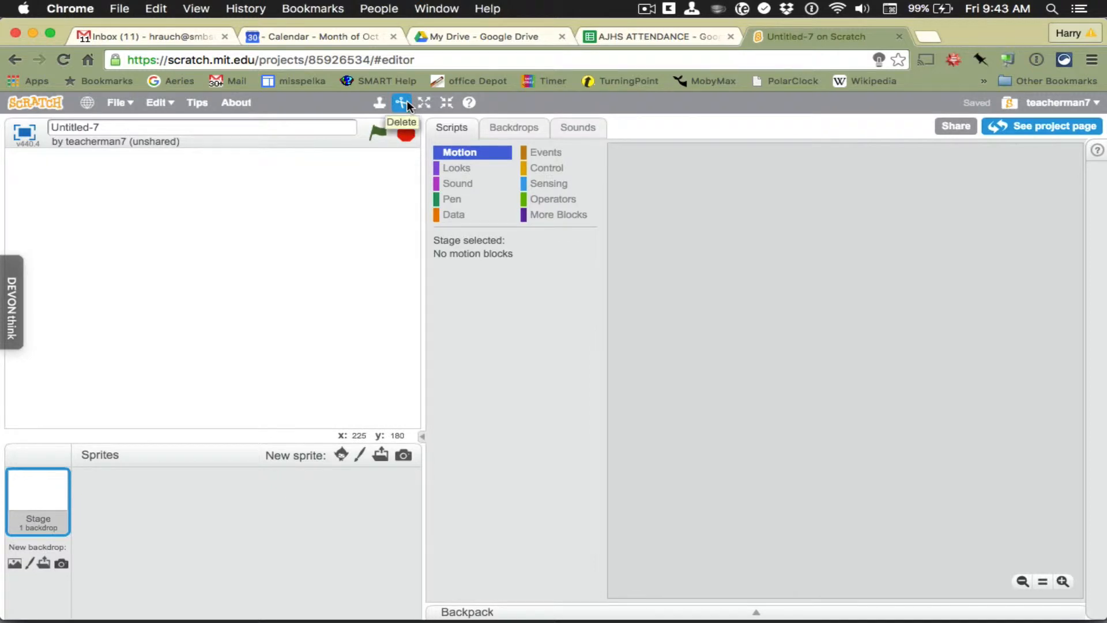
pyautogui.moveTo(332, 454)
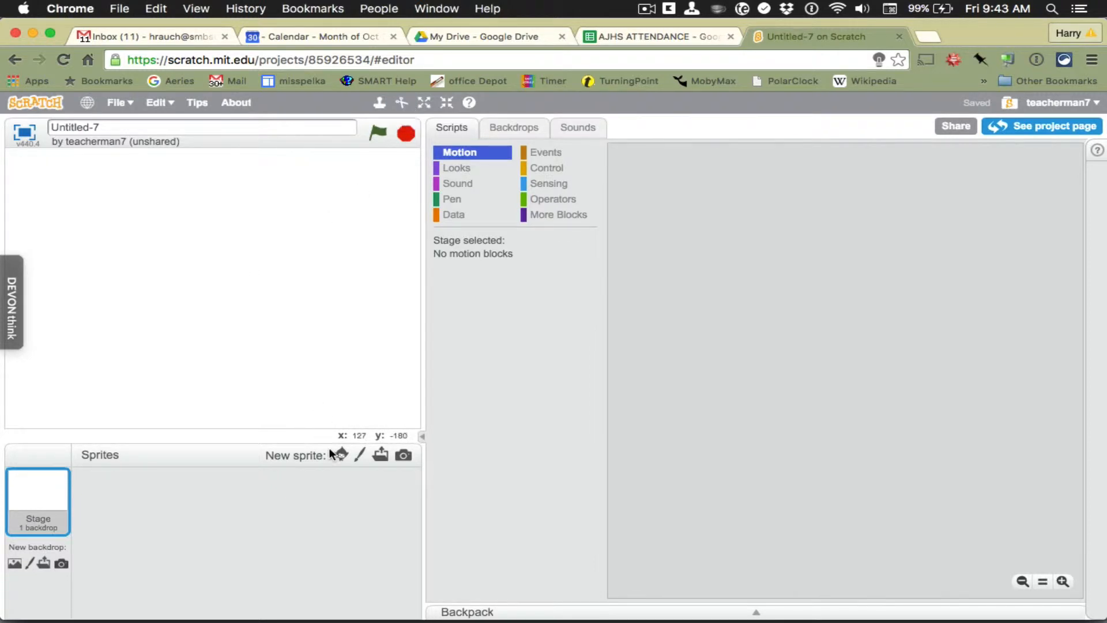
pyautogui.moveTo(358, 455)
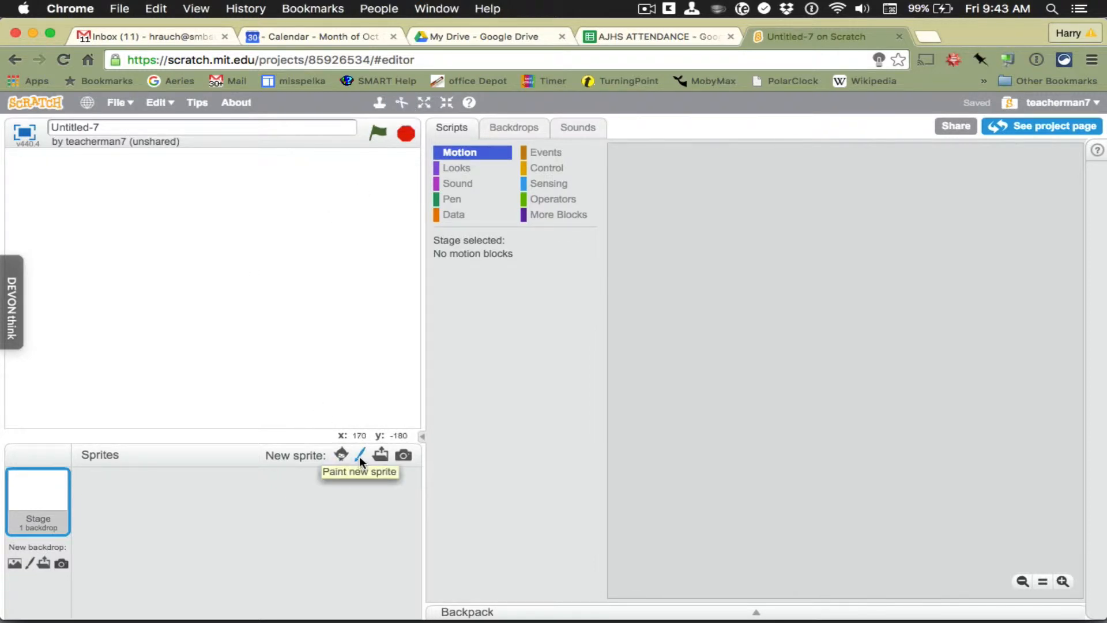
# Paint a new blank sprite so its empty costume opens in the paint editor.
pyautogui.click(360, 453)
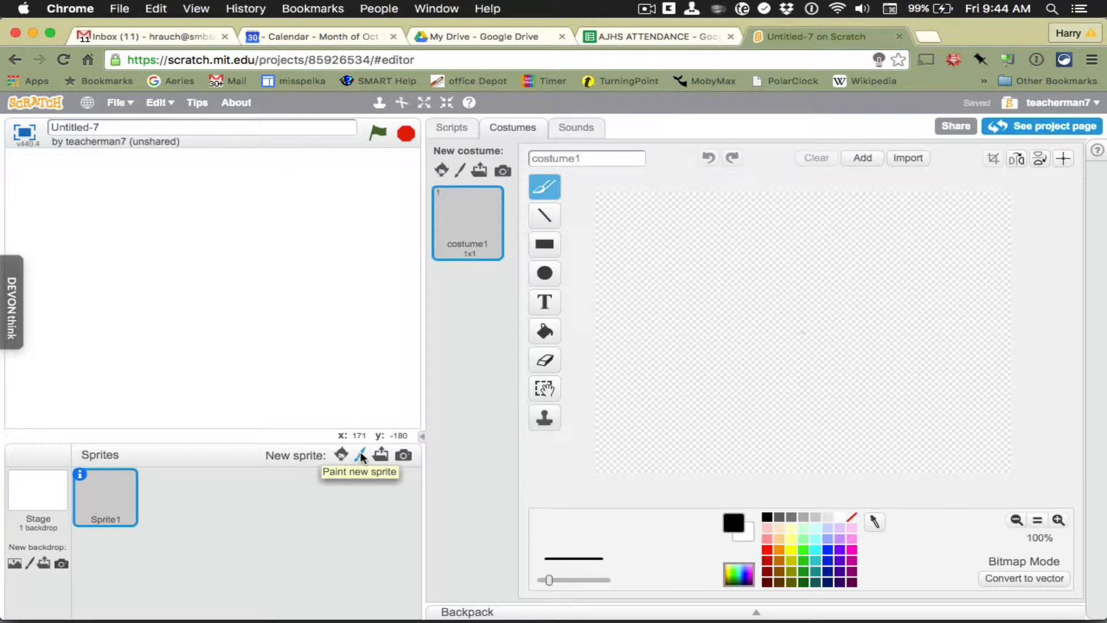
pyautogui.moveTo(869, 321)
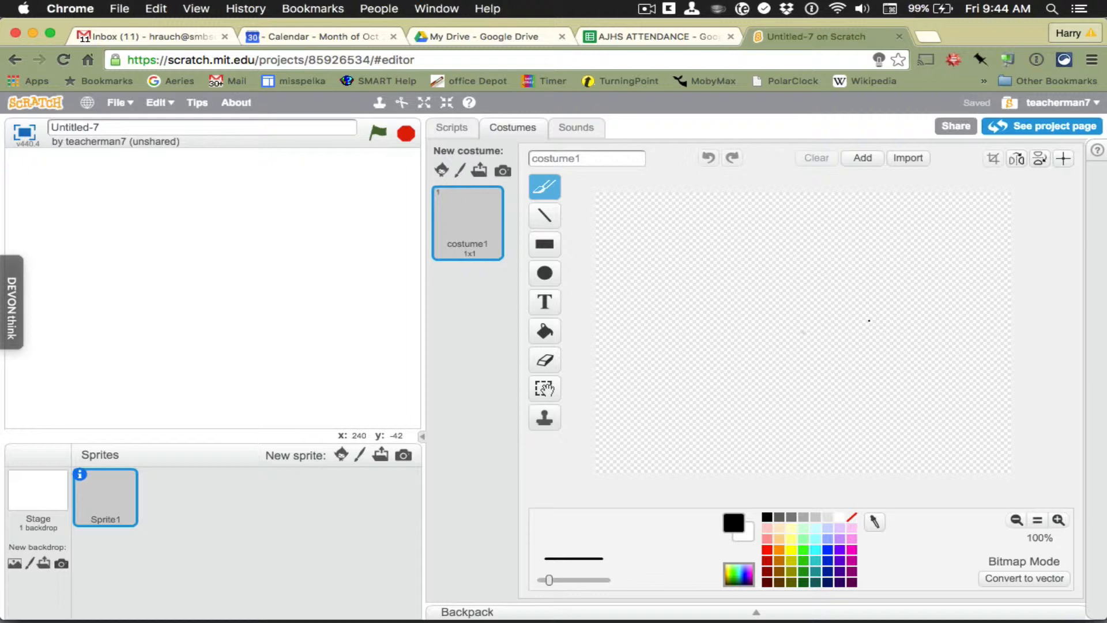
pyautogui.moveTo(620, 298)
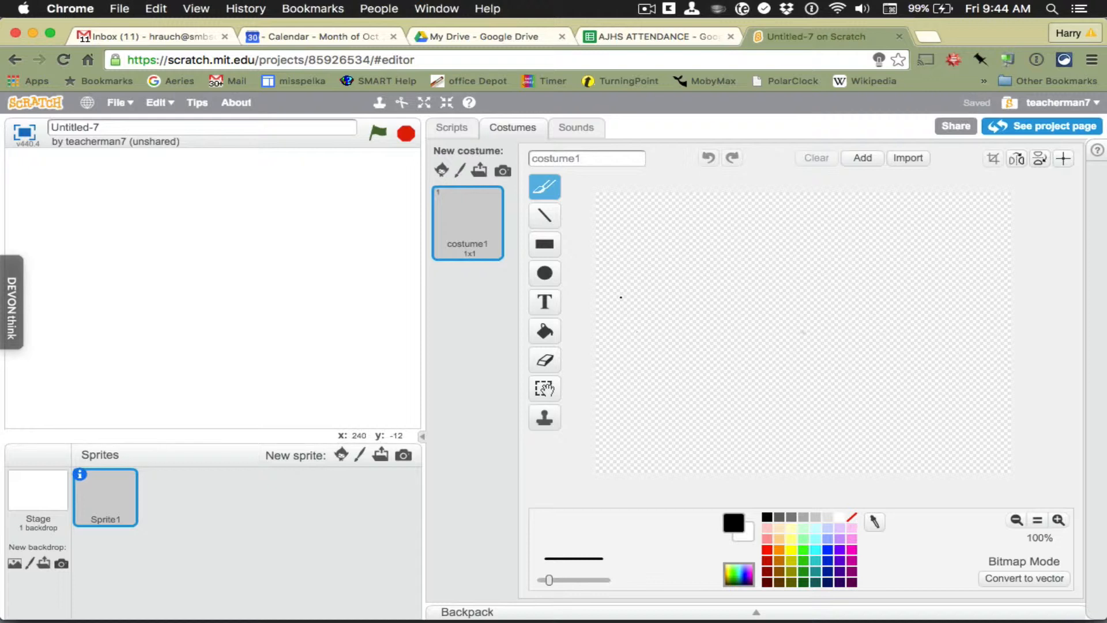
pyautogui.moveTo(651, 396)
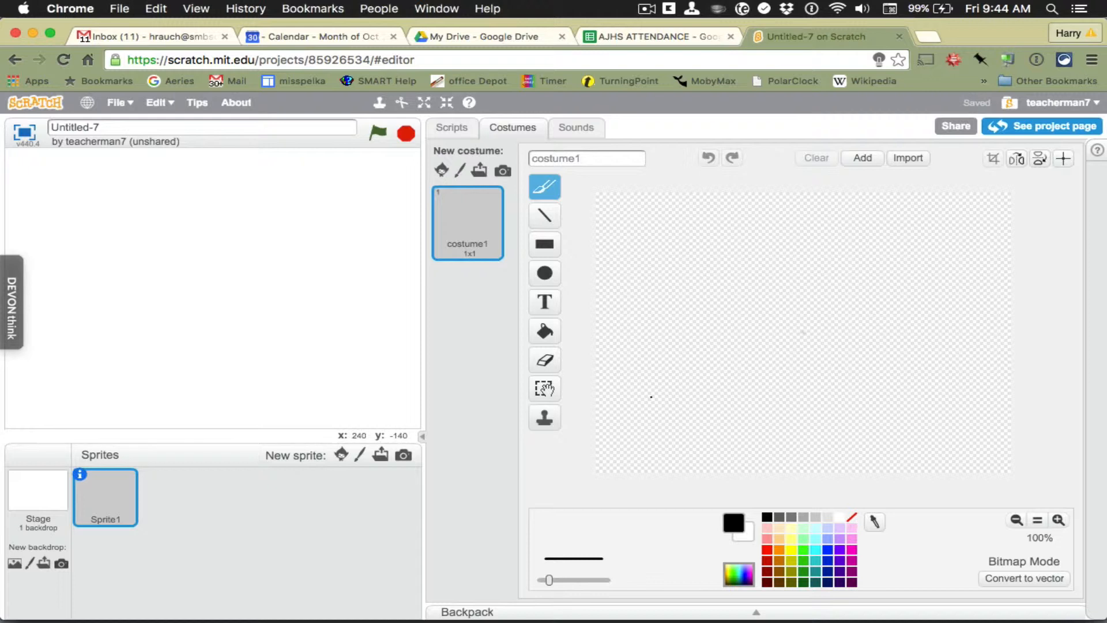
pyautogui.moveTo(786, 371)
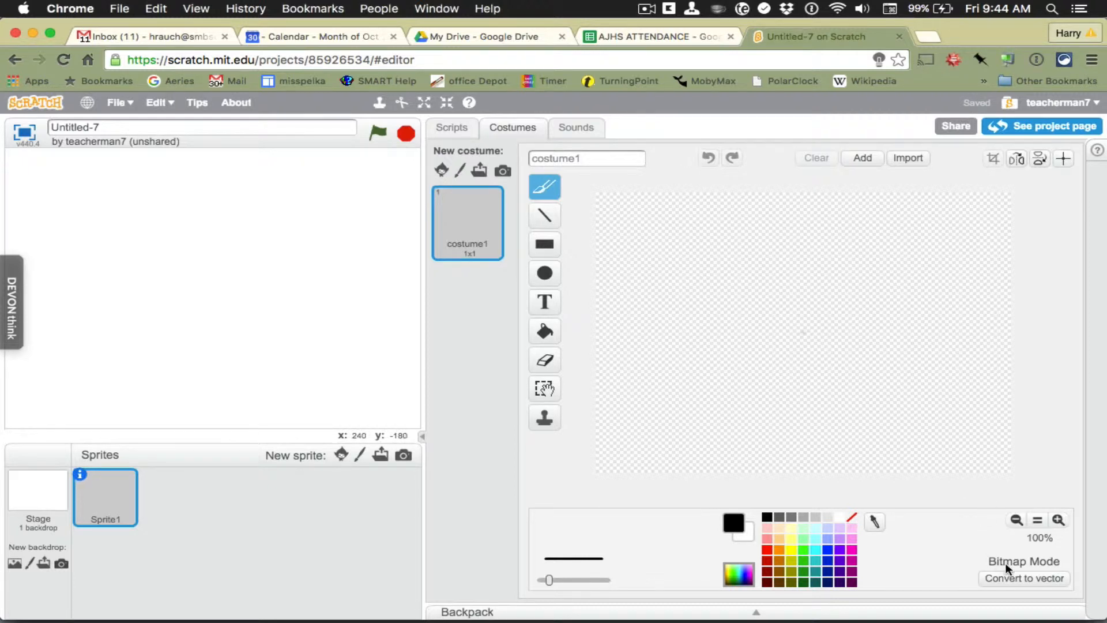
# Convert the costume to vector mode and draw thick red and cyan straight lines.
pyautogui.click(1023, 578)
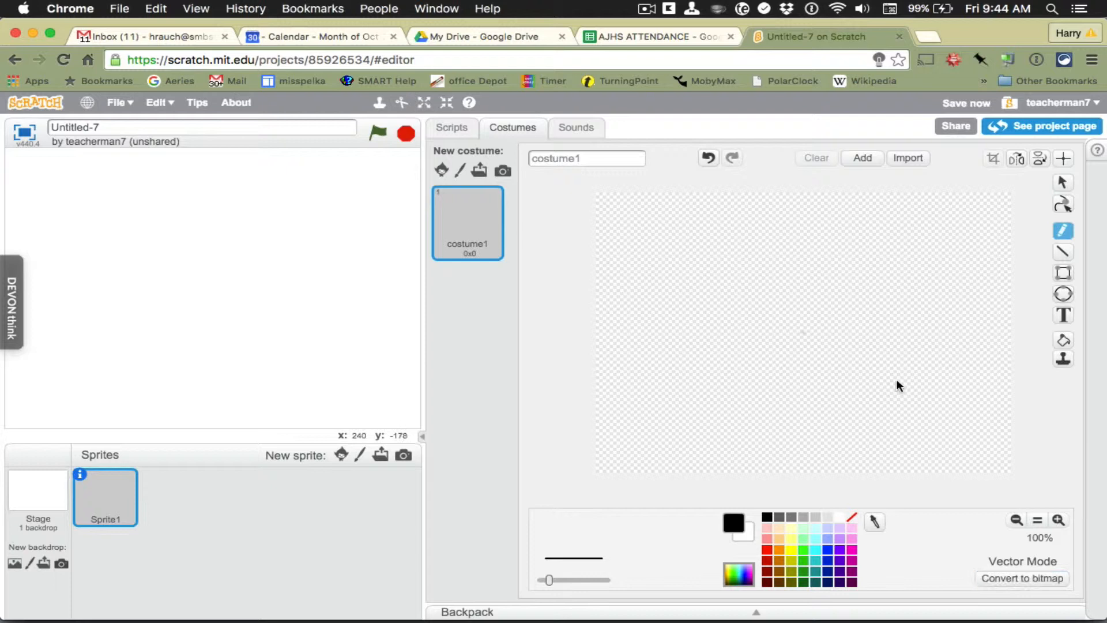
pyautogui.moveTo(934, 292)
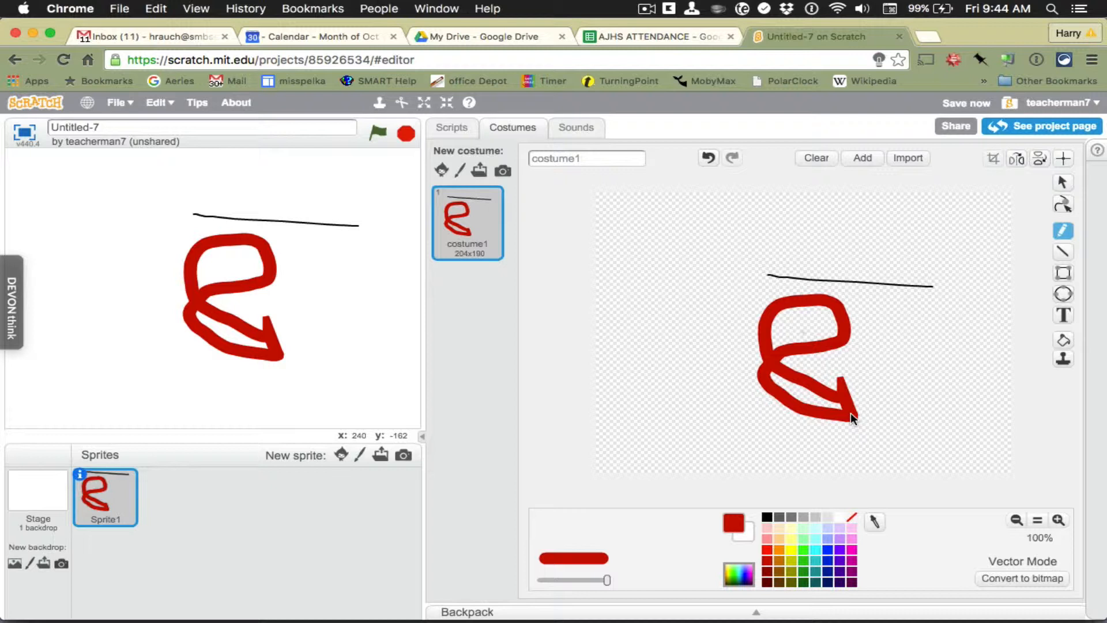
pyautogui.click(815, 157)
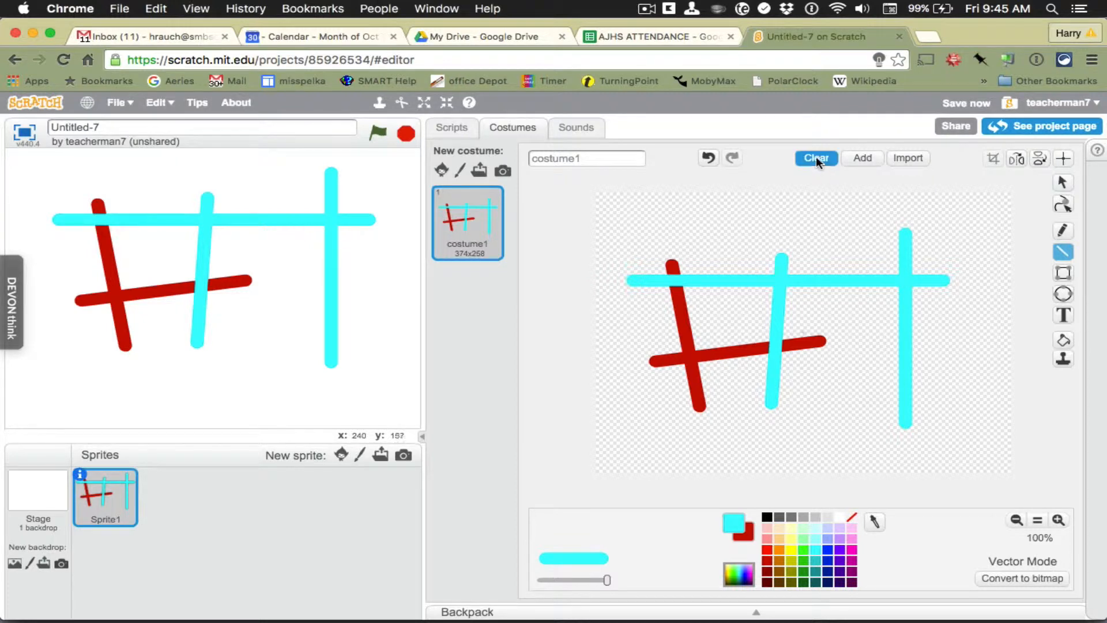
# Clear the costume canvas and swap colours so red is the primary colour.
pyautogui.click(814, 157)
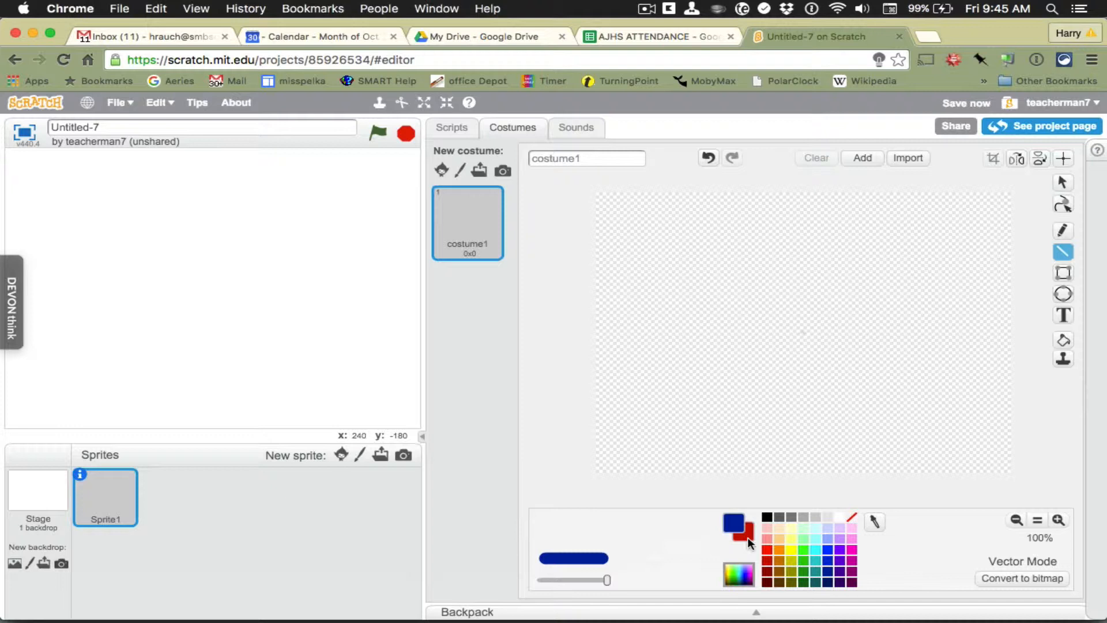
pyautogui.click(766, 550)
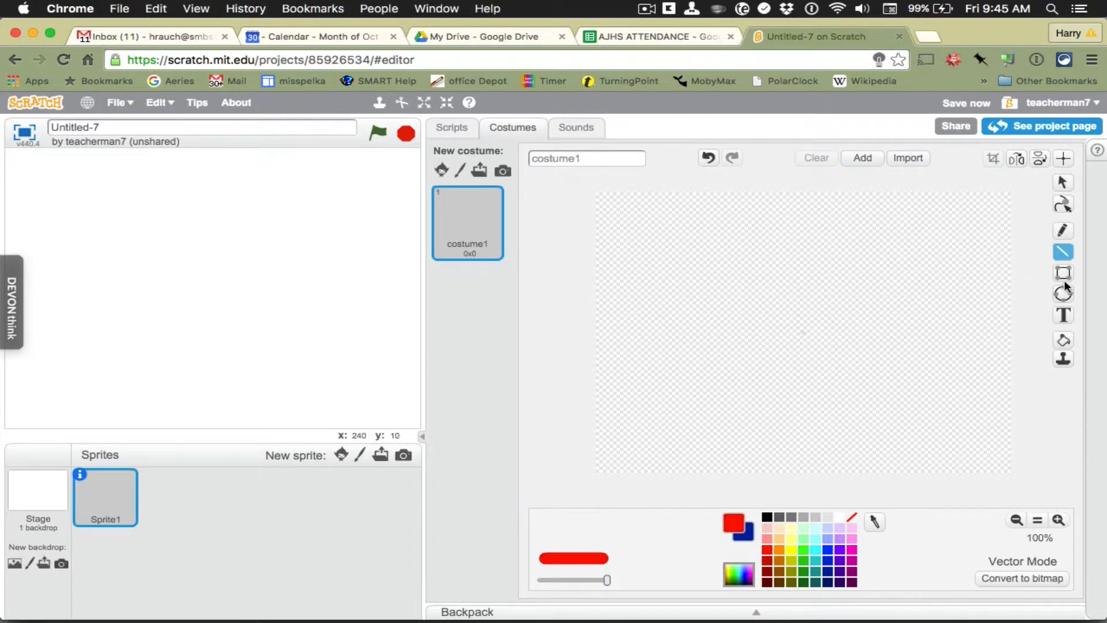
# Draw a tall rectangle and a square with red outlines, then fill both dark blue.
pyautogui.click(1063, 272)
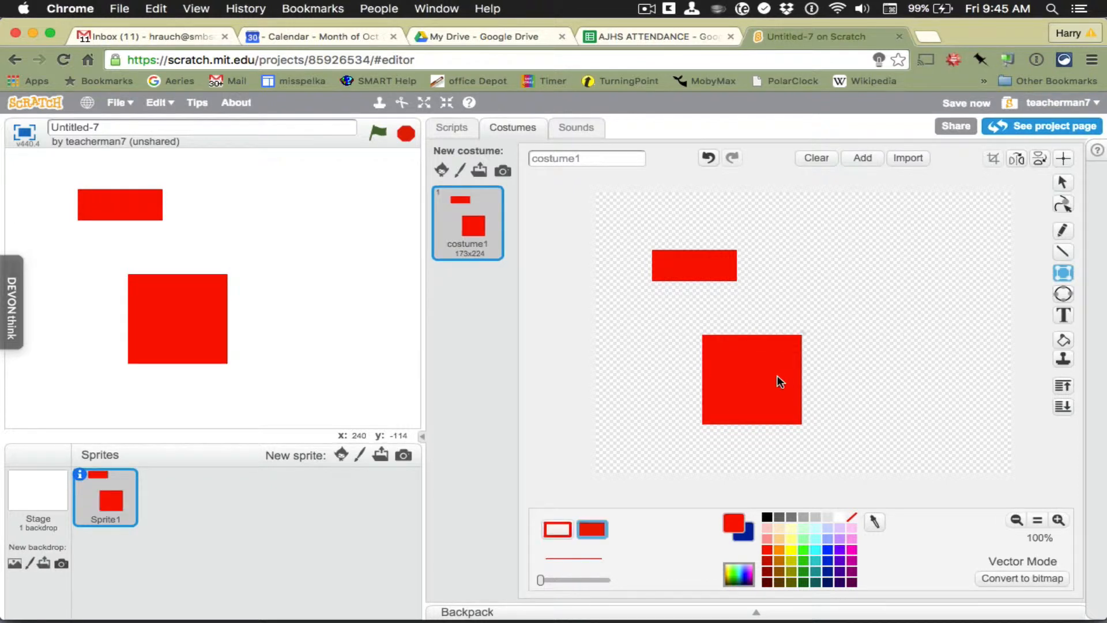
pyautogui.click(1062, 252)
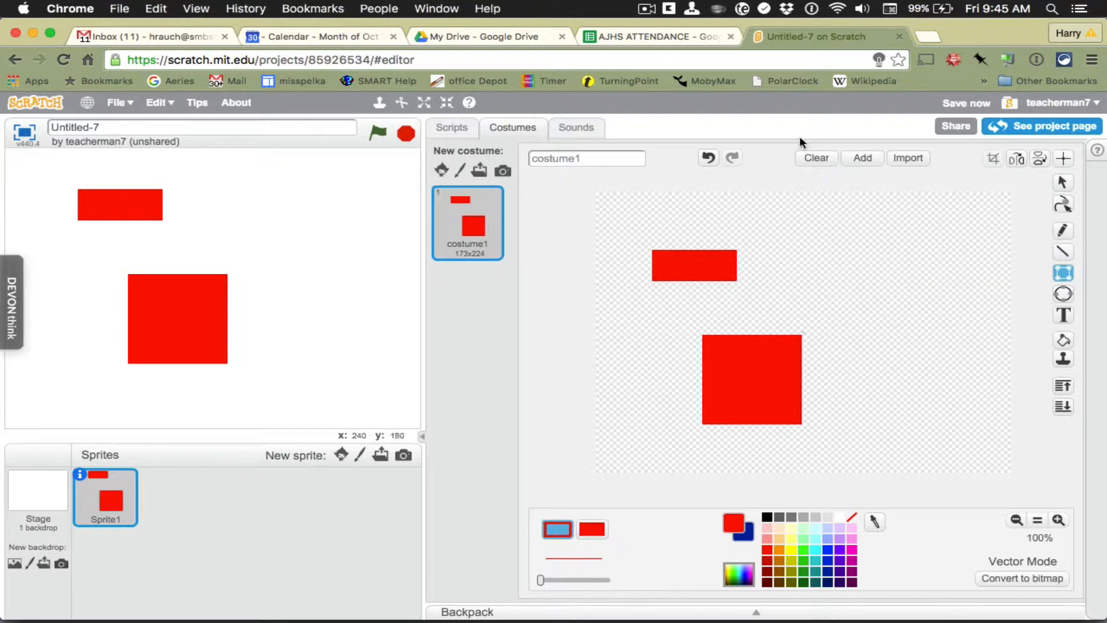
pyautogui.click(814, 157)
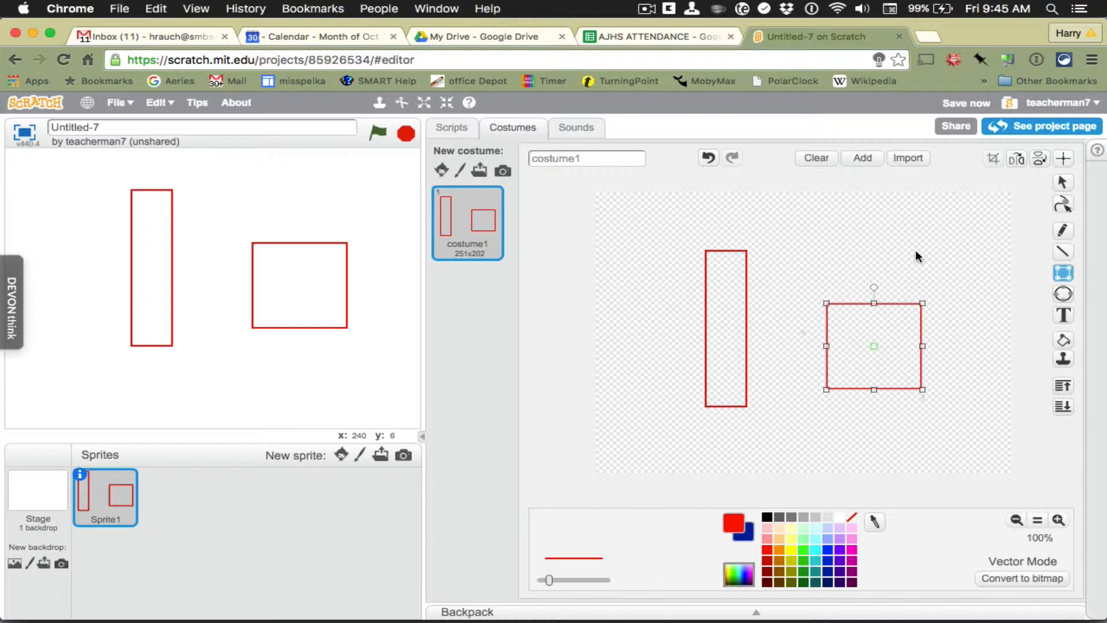
pyautogui.click(1006, 345)
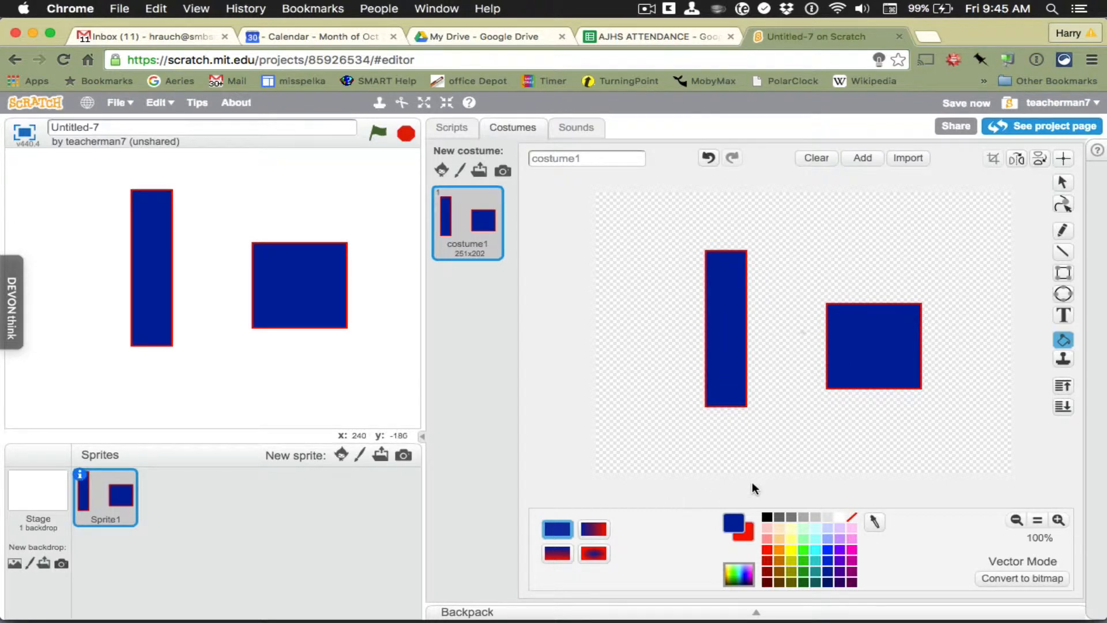
pyautogui.moveTo(733, 466)
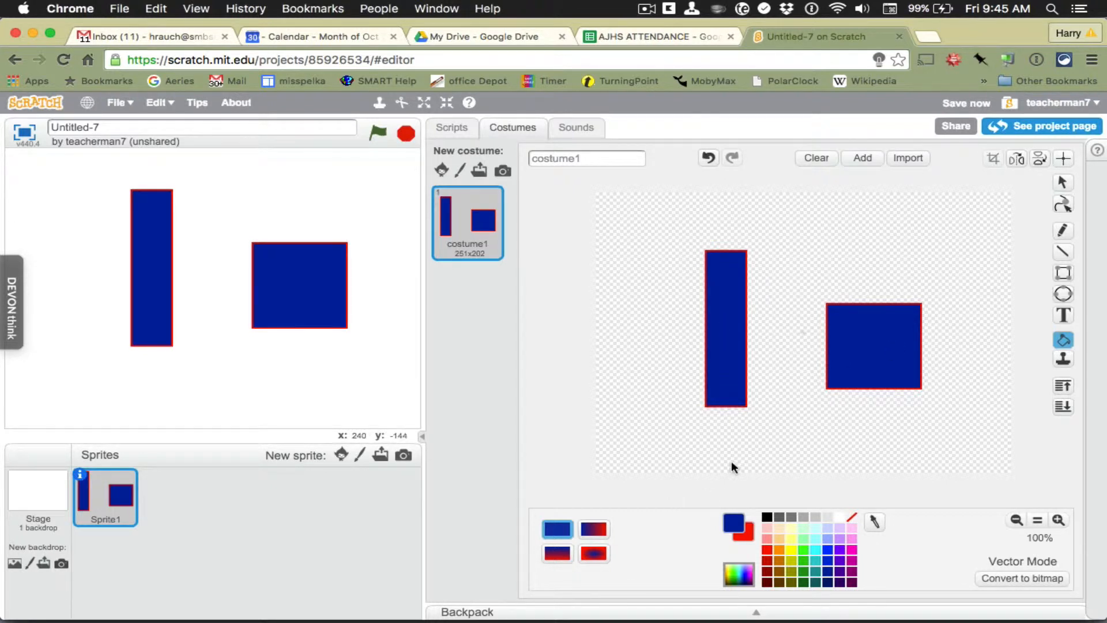
# Draw a flat blue ellipse atop a large circle shaded with a blue-to-red gradient.
pyautogui.click(1062, 293)
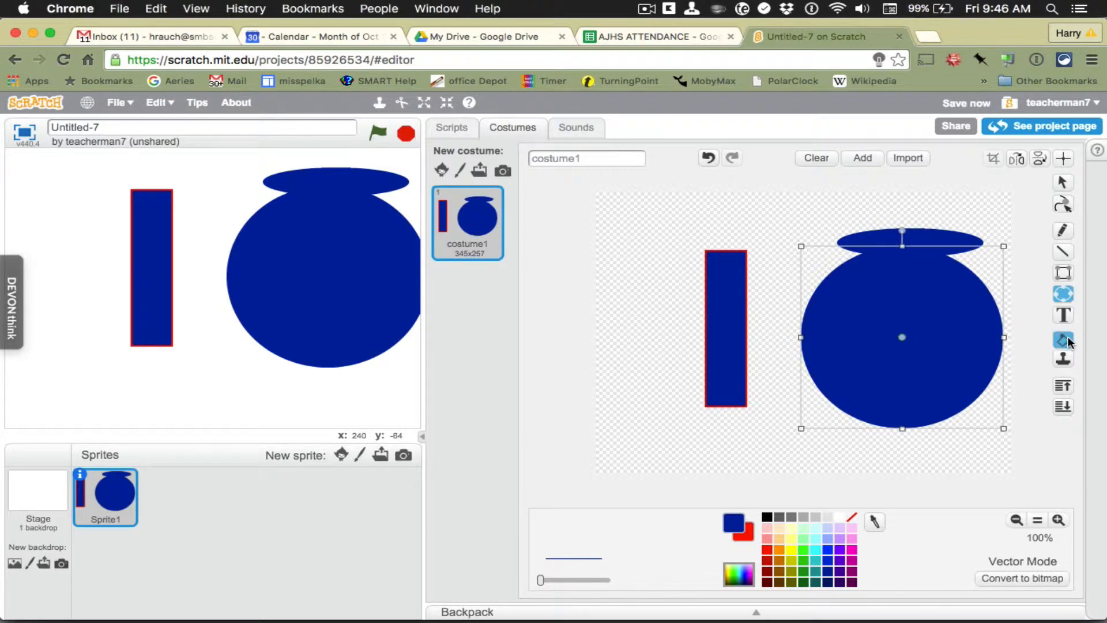
pyautogui.click(1062, 339)
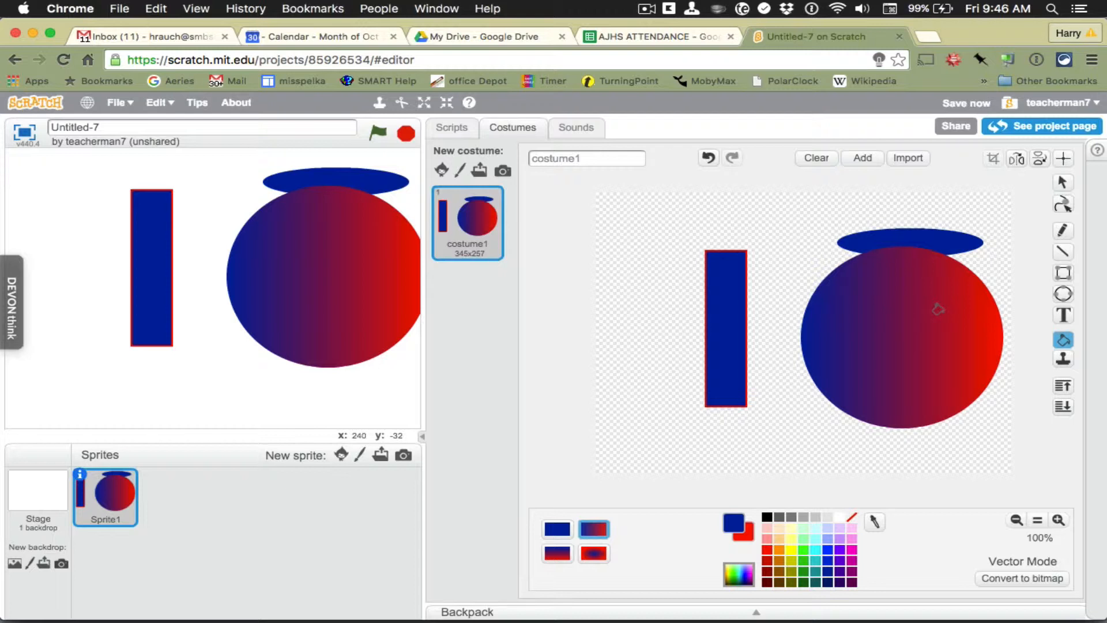
pyautogui.moveTo(696, 499)
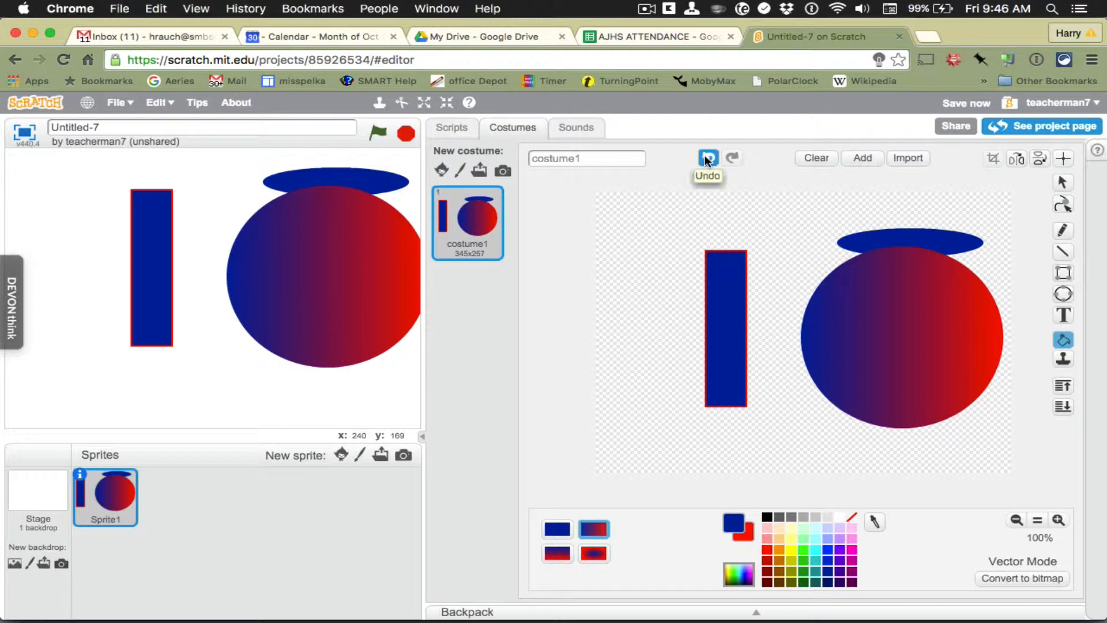
pyautogui.moveTo(1012, 176)
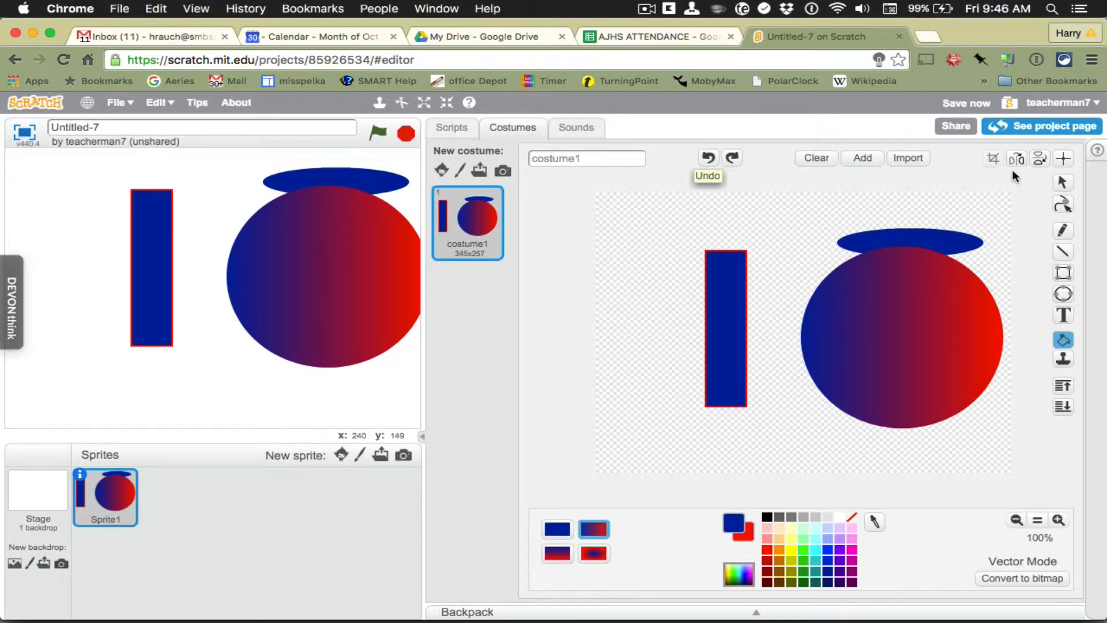
# Flip the costume left-right and upside down, and gradient-fill the tall rectangle.
pyautogui.click(1017, 158)
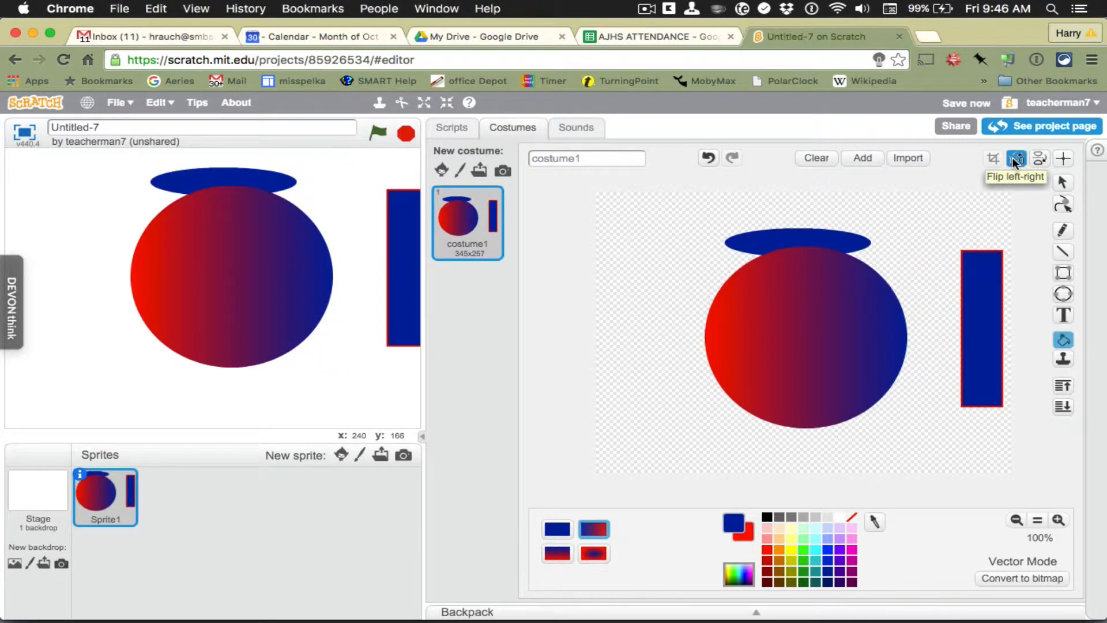
pyautogui.click(1038, 158)
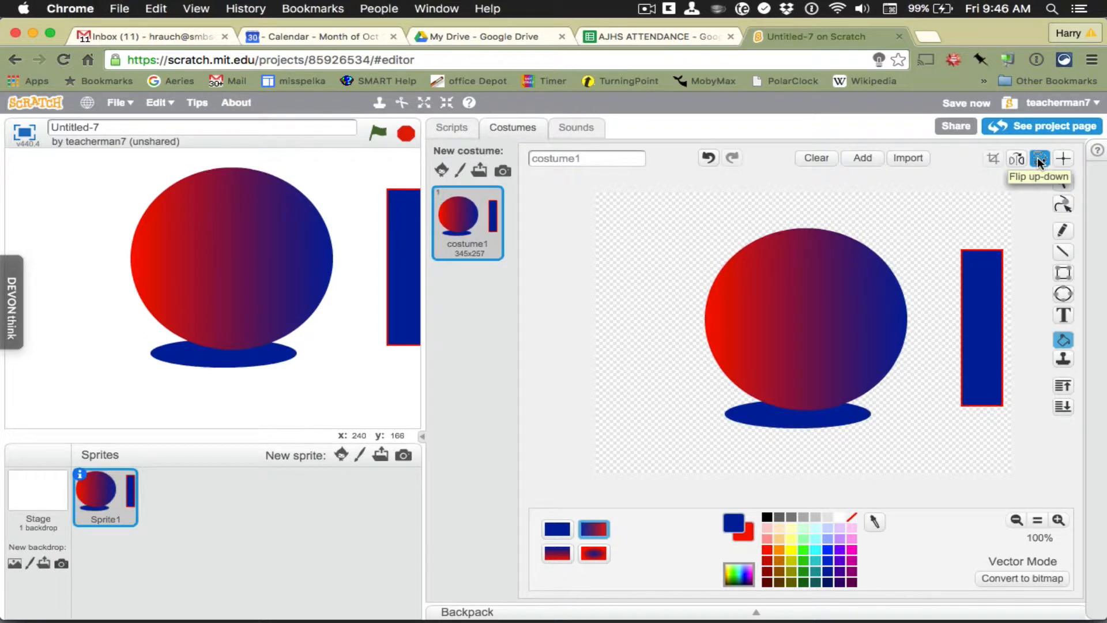
pyautogui.click(1039, 158)
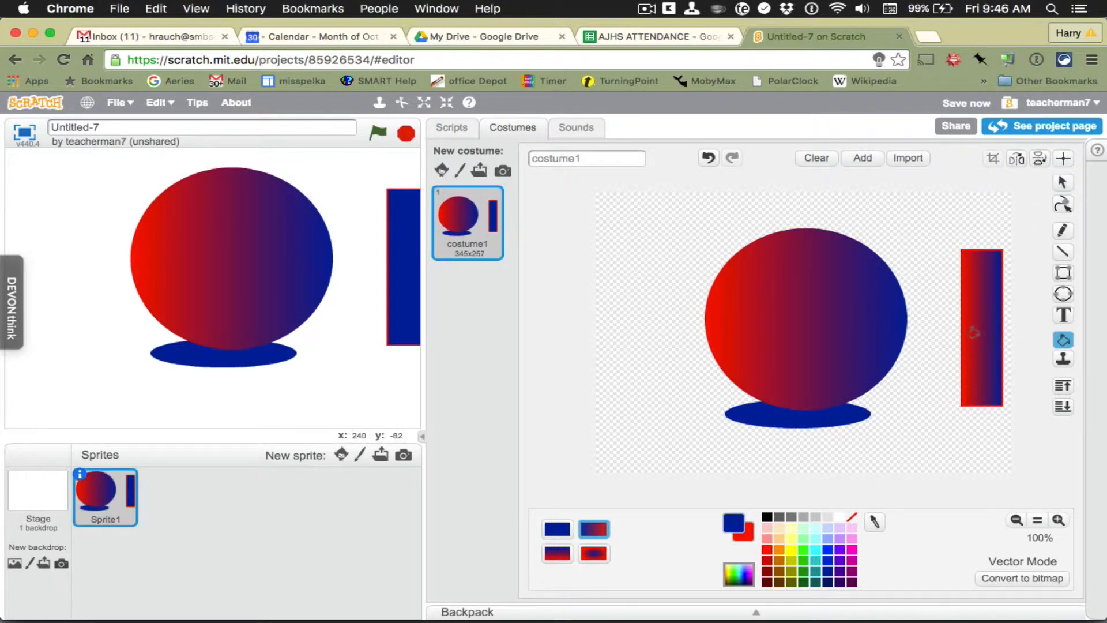
pyautogui.click(980, 328)
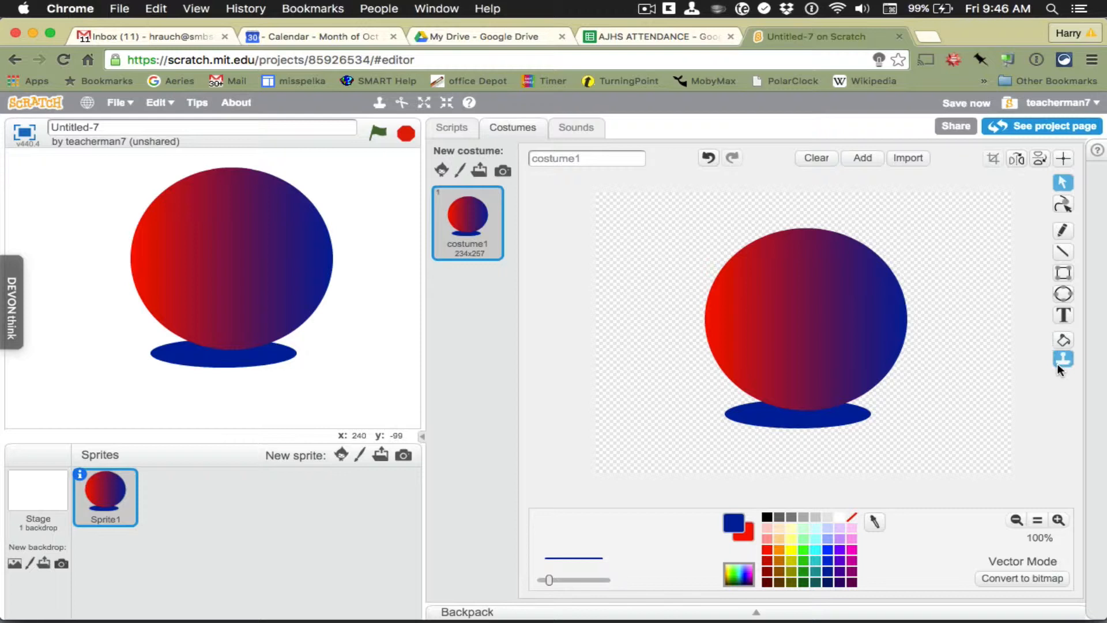
pyautogui.moveTo(1062, 358)
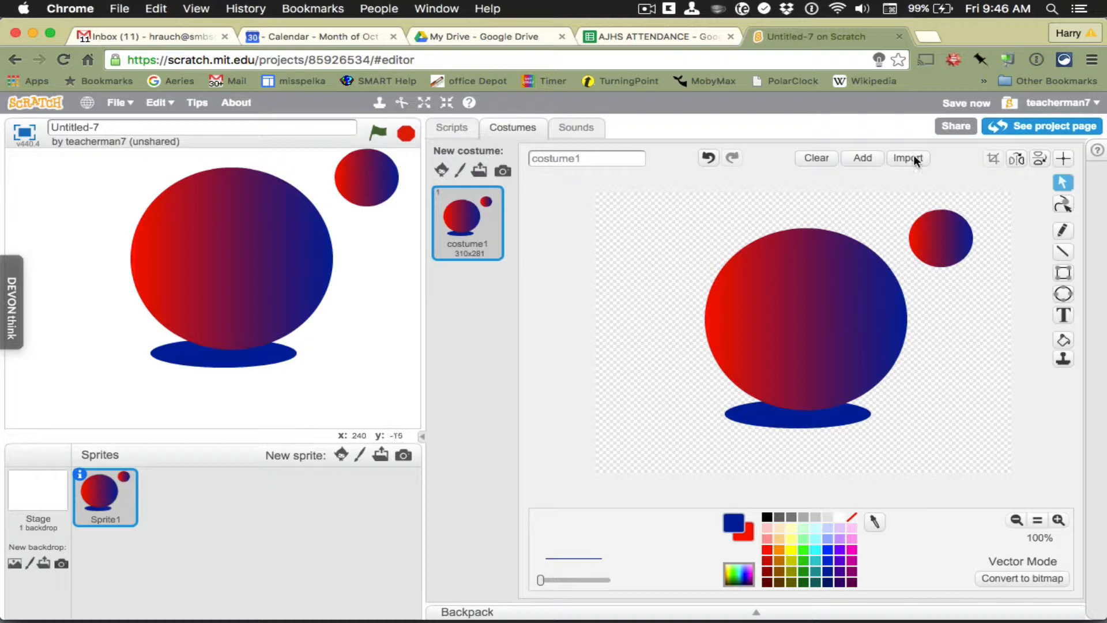
# Erase everything from the costume, leaving an empty vector canvas.
pyautogui.click(815, 158)
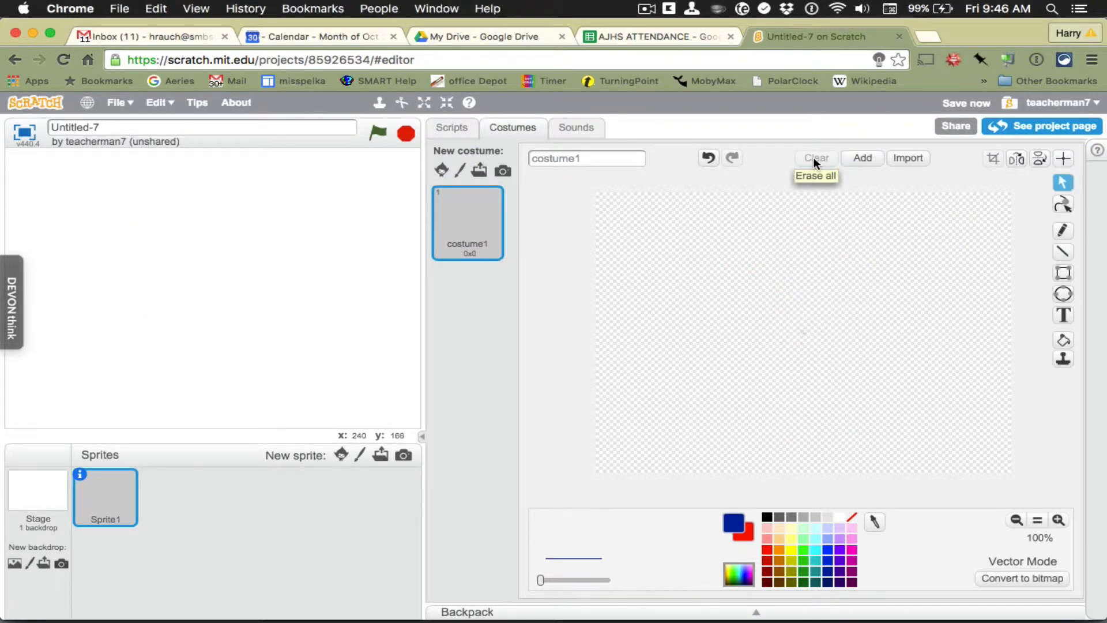
pyautogui.moveTo(803, 587)
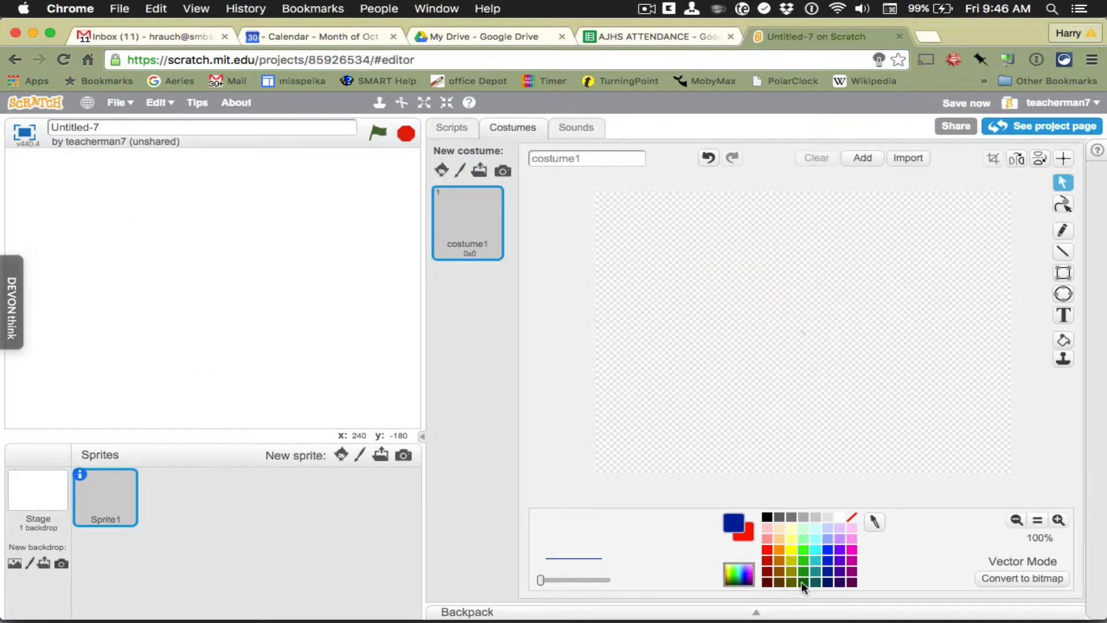
pyautogui.moveTo(783, 563)
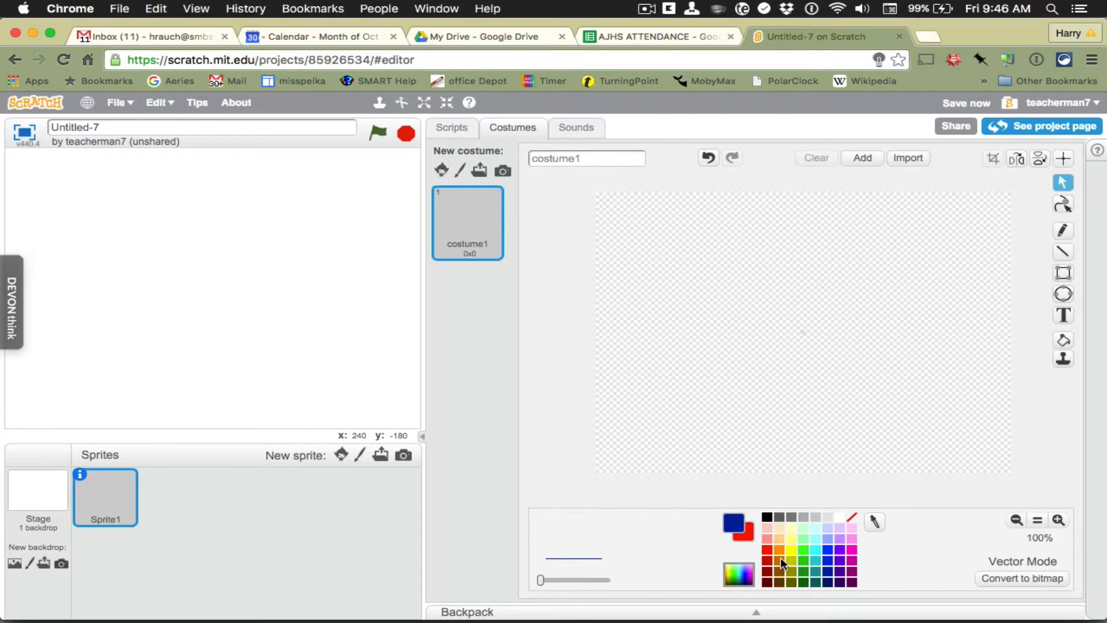
pyautogui.moveTo(768, 521)
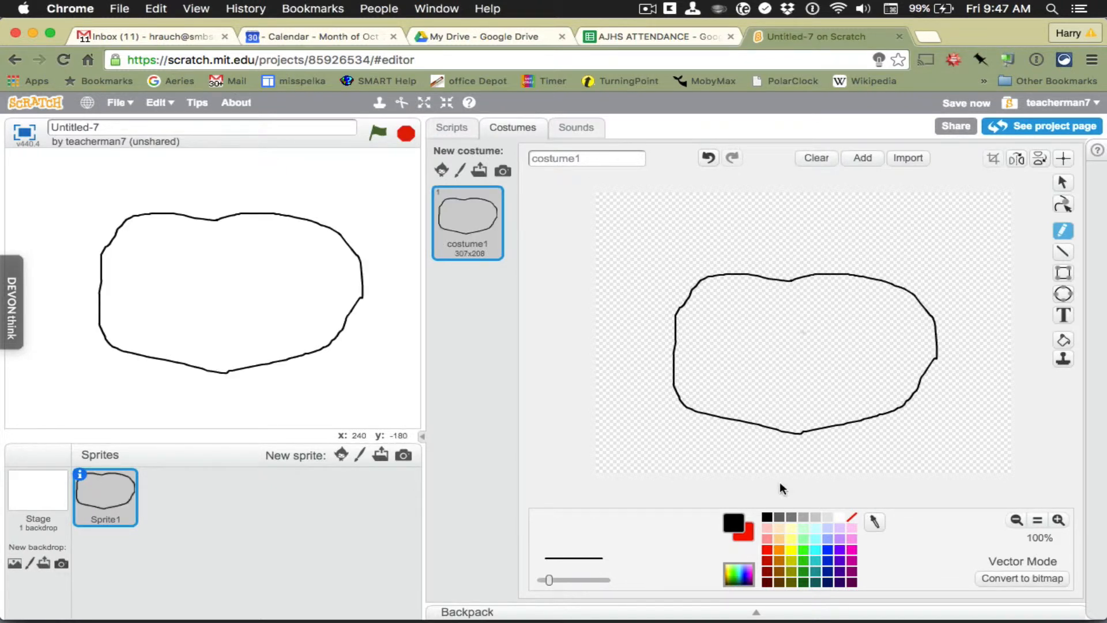
# Pick two brown shades and fill the pumpkin outline with a brown-orange gradient.
pyautogui.click(777, 550)
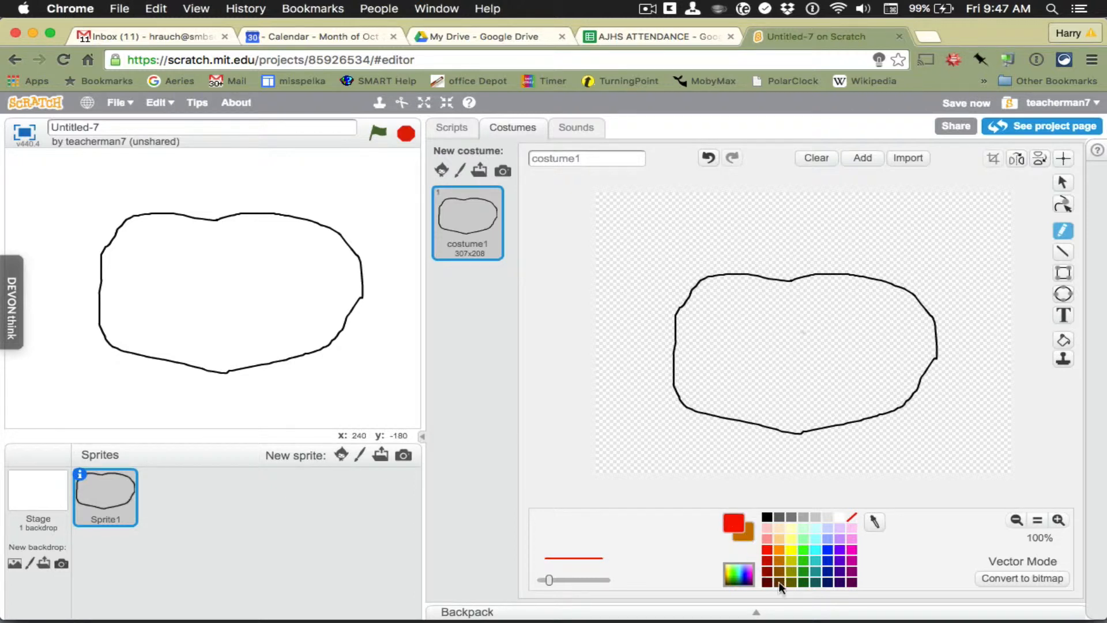
pyautogui.moveTo(808, 551)
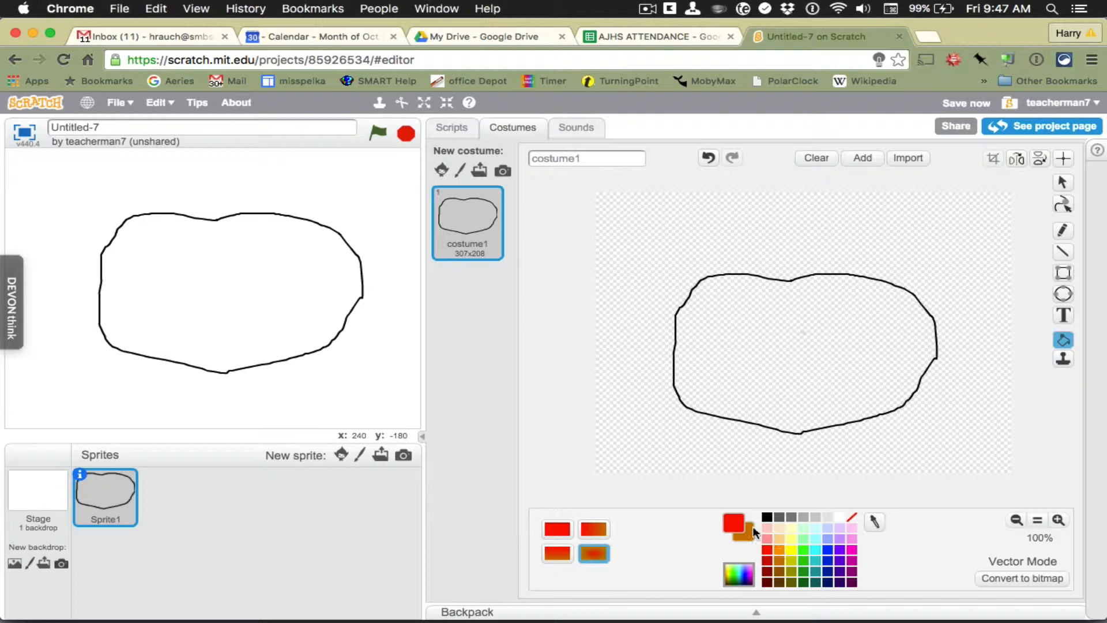
pyautogui.click(778, 565)
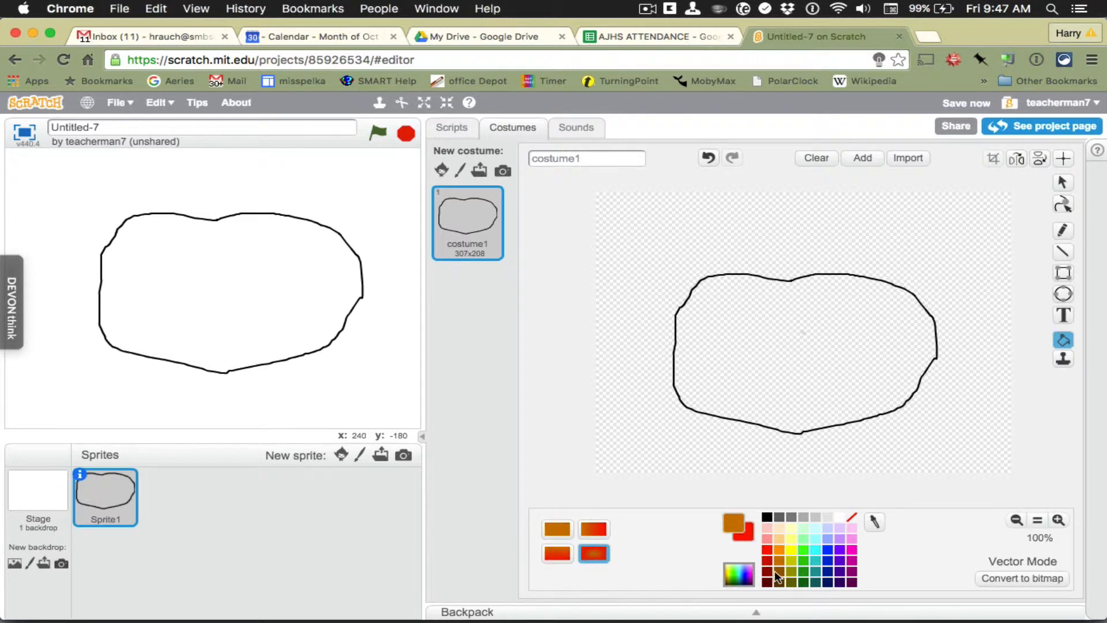
pyautogui.click(767, 569)
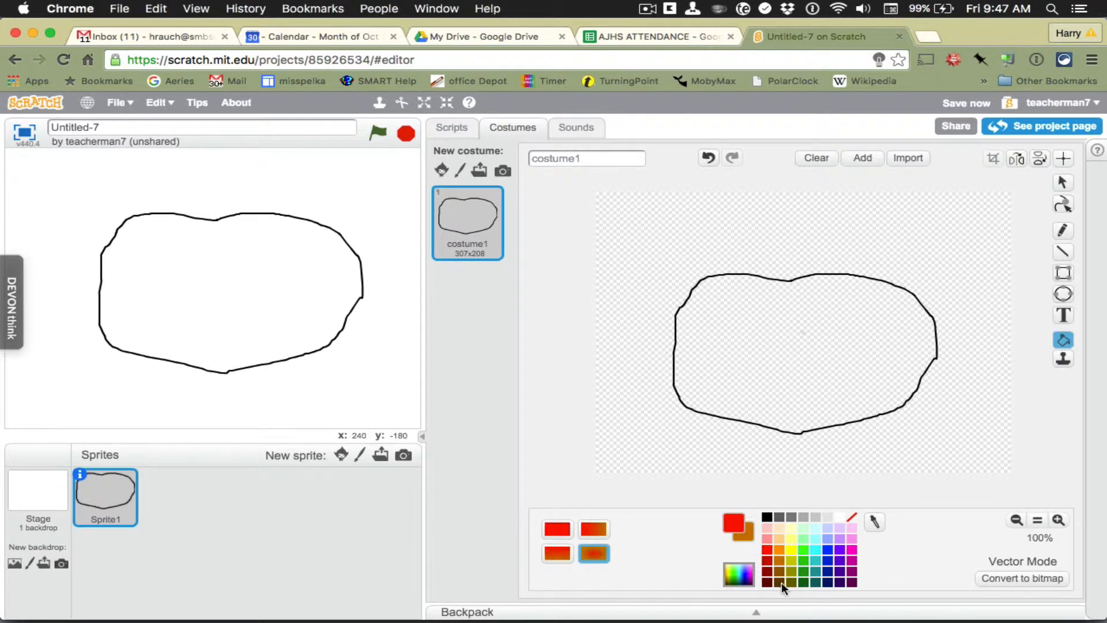
pyautogui.click(776, 573)
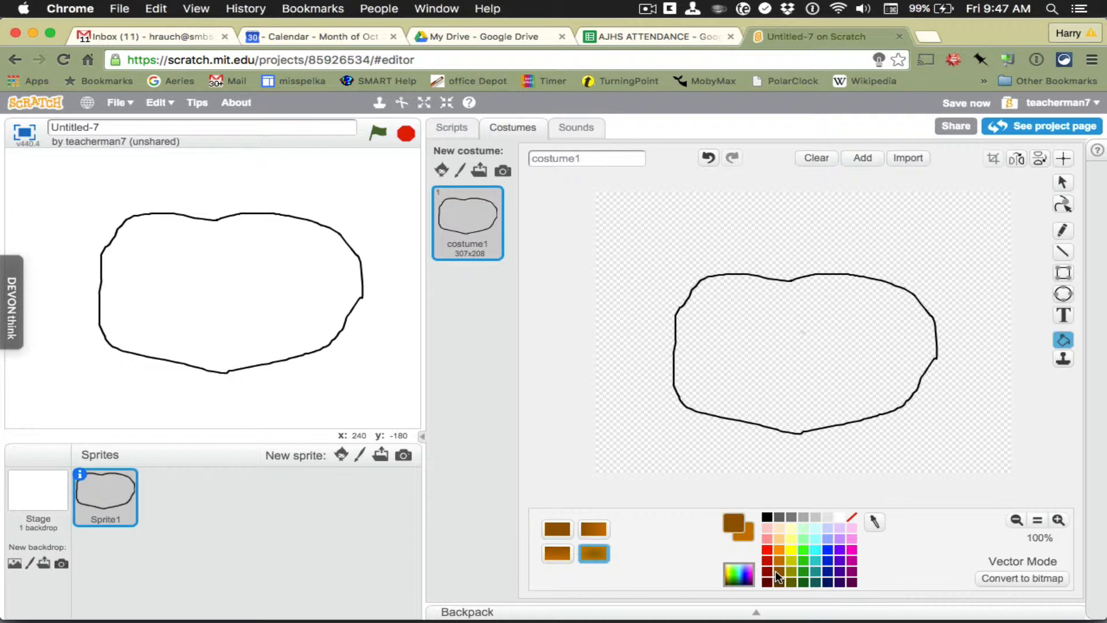
pyautogui.click(801, 332)
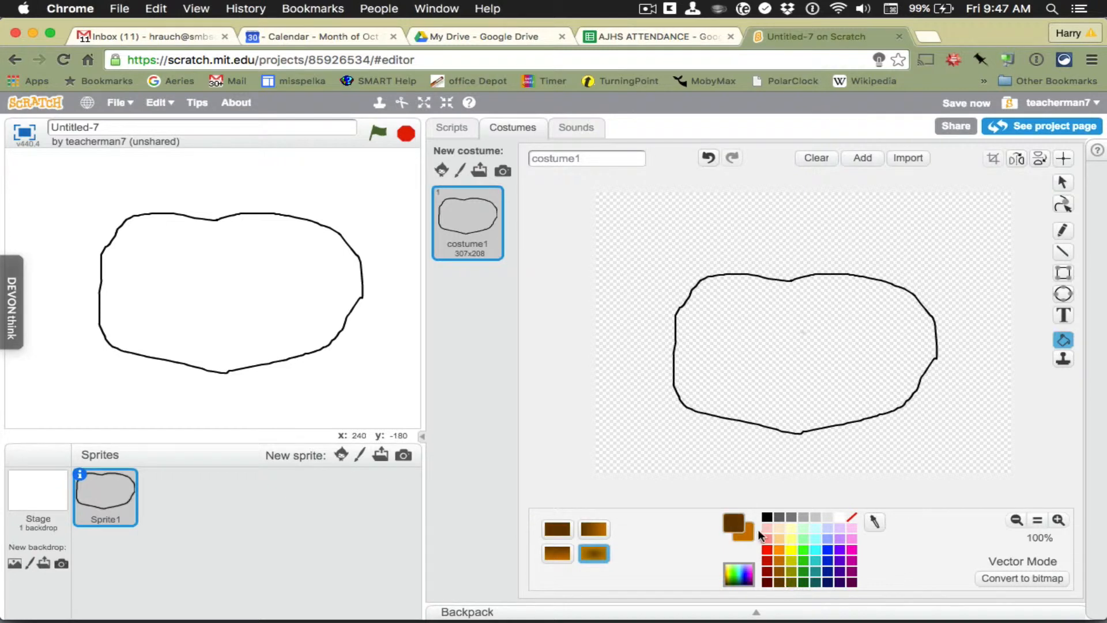
pyautogui.click(802, 330)
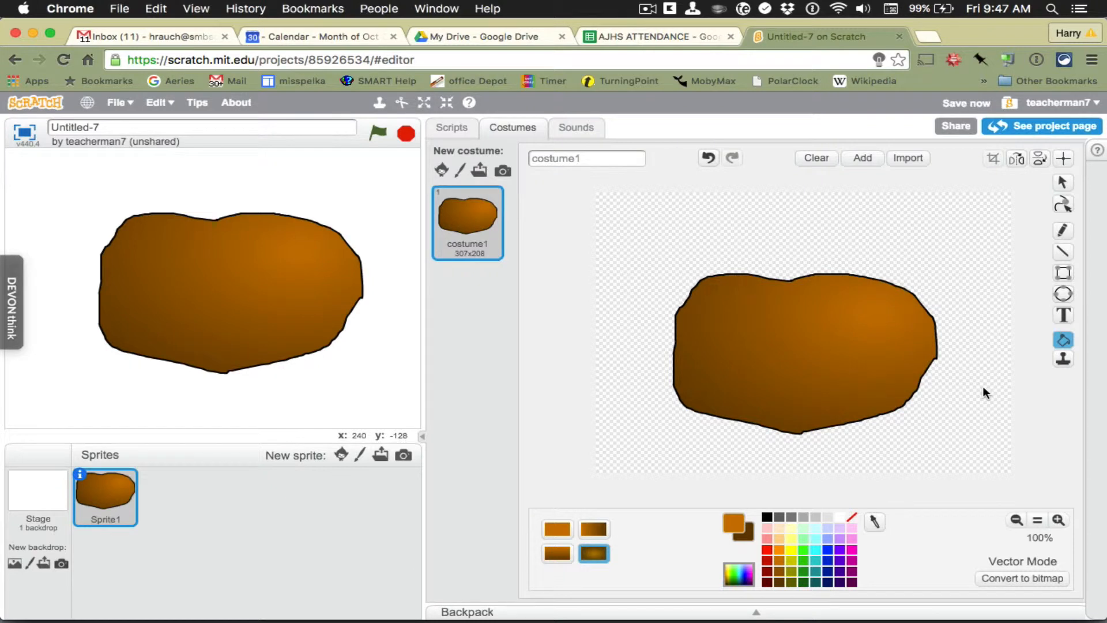
pyautogui.moveTo(770, 478)
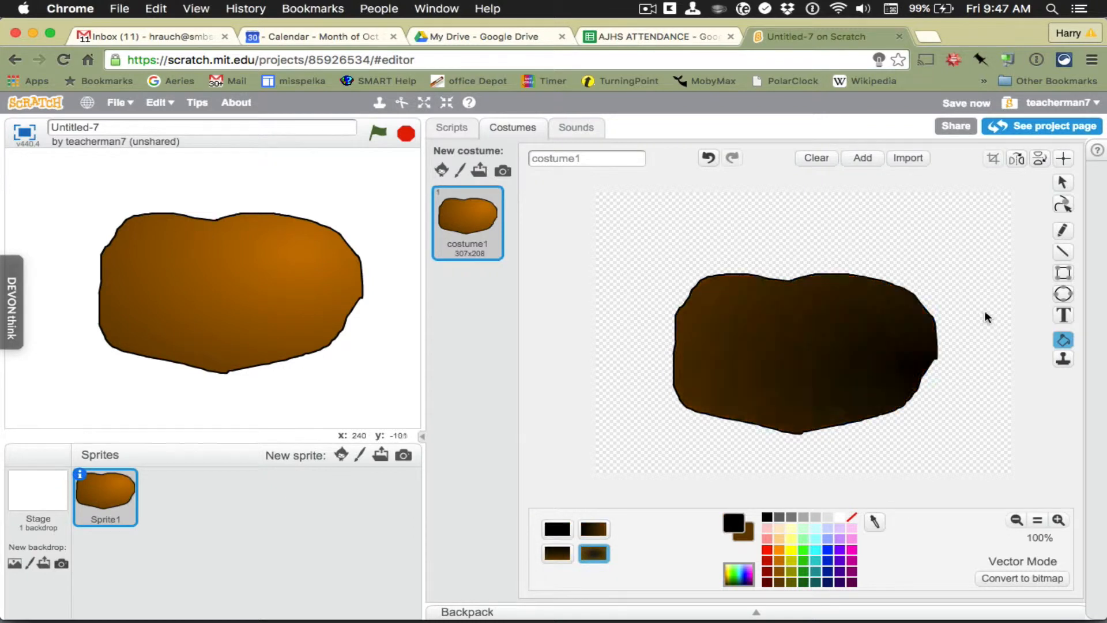
# Select the black Pencil to draw curved ridge lines down the pumpkin.
pyautogui.click(1062, 230)
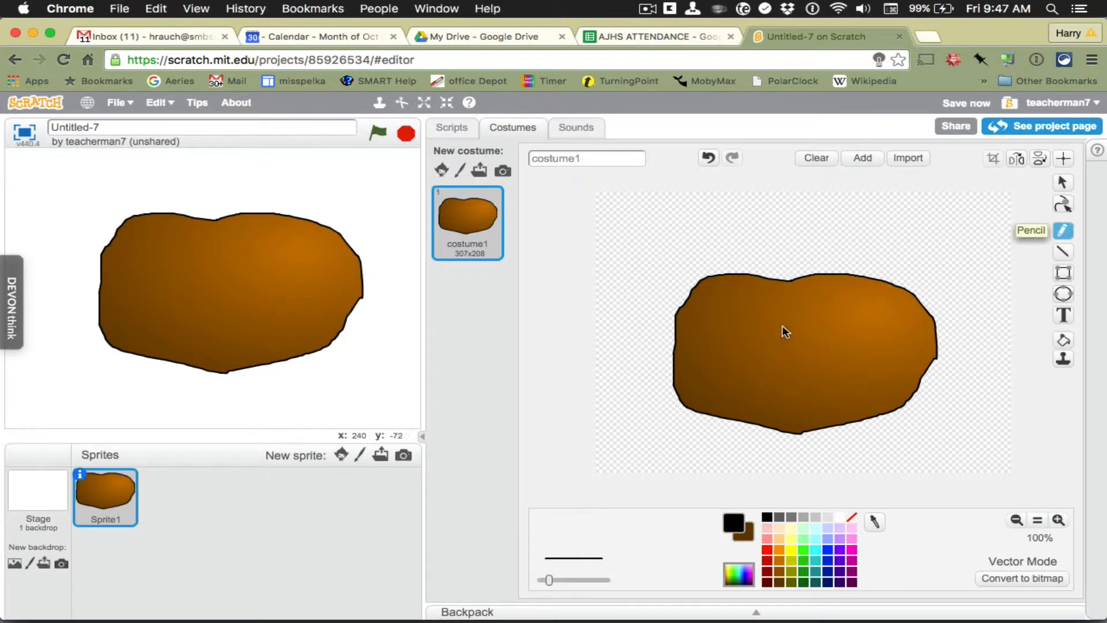
pyautogui.moveTo(846, 289)
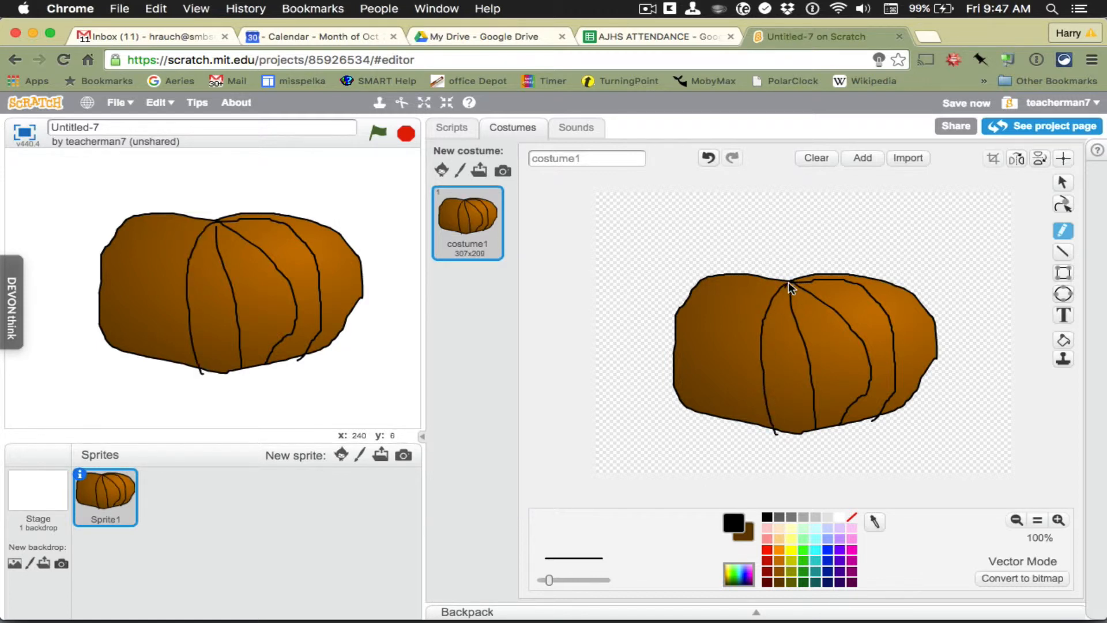
pyautogui.moveTo(786, 282)
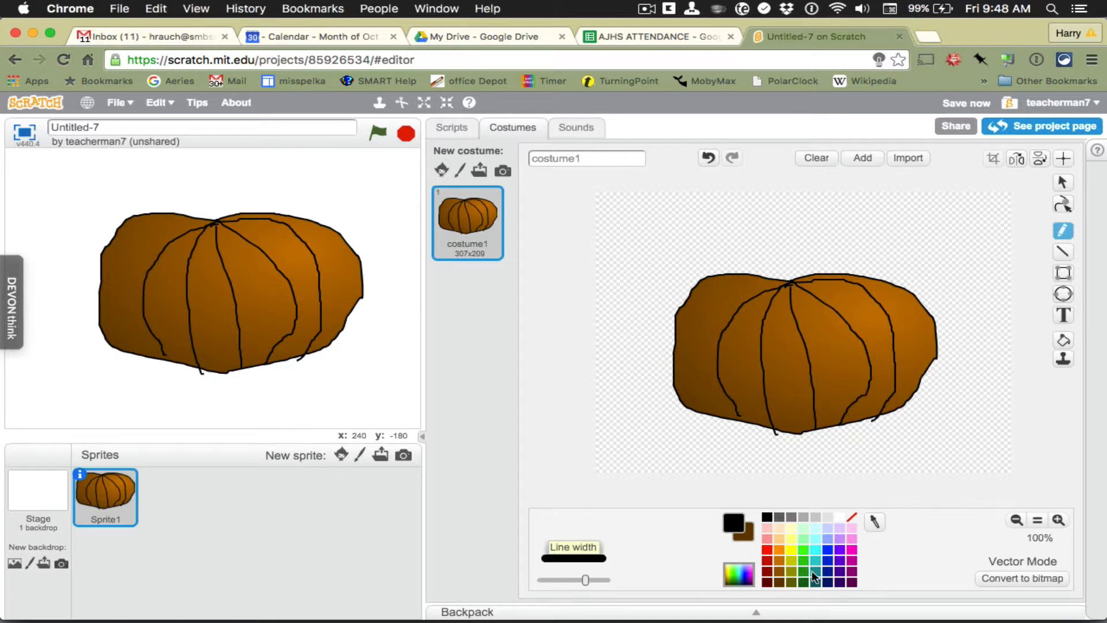
# Select dark green from the palette as the stem's drawing colour.
pyautogui.click(774, 557)
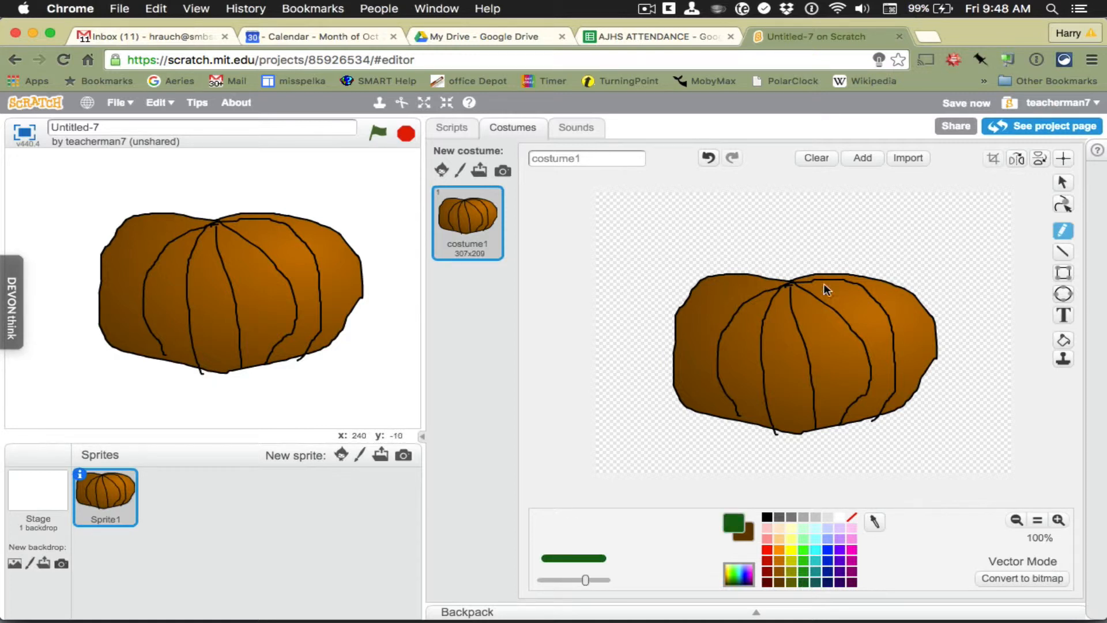
pyautogui.moveTo(784, 273)
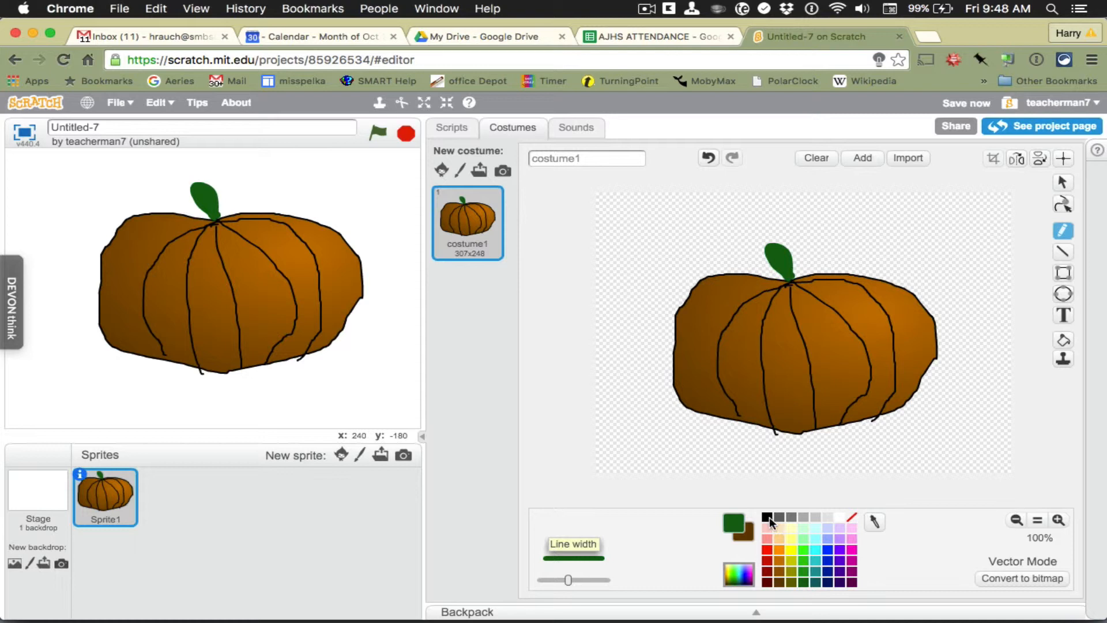
# Pick black and draw the slanted eyes, triangle nose and zigzag mouth with the Pencil.
pyautogui.click(768, 516)
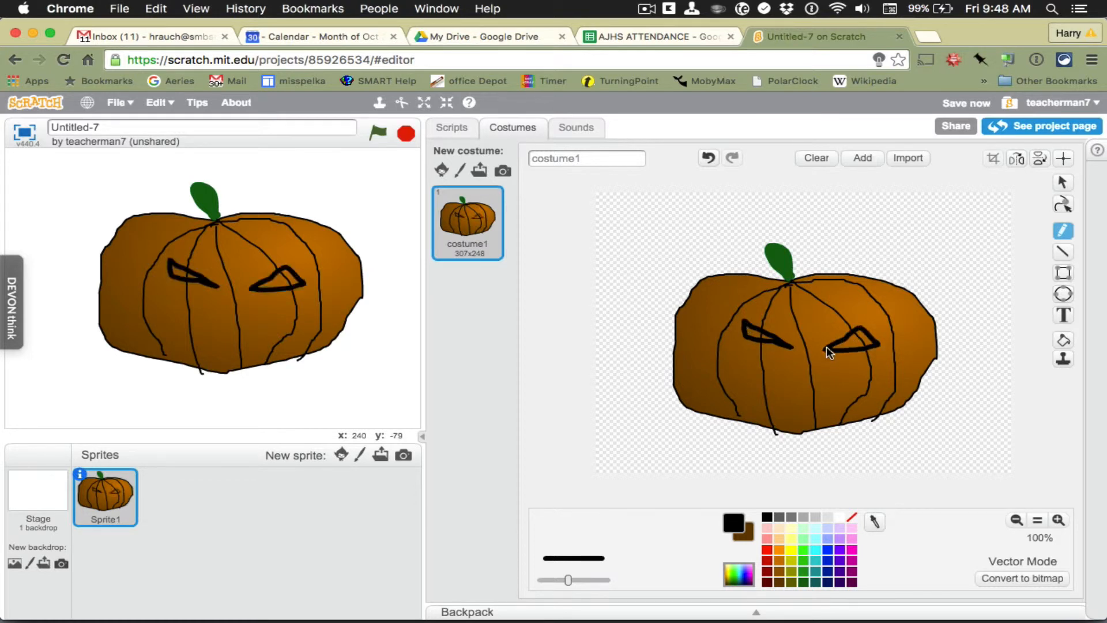
pyautogui.click(707, 157)
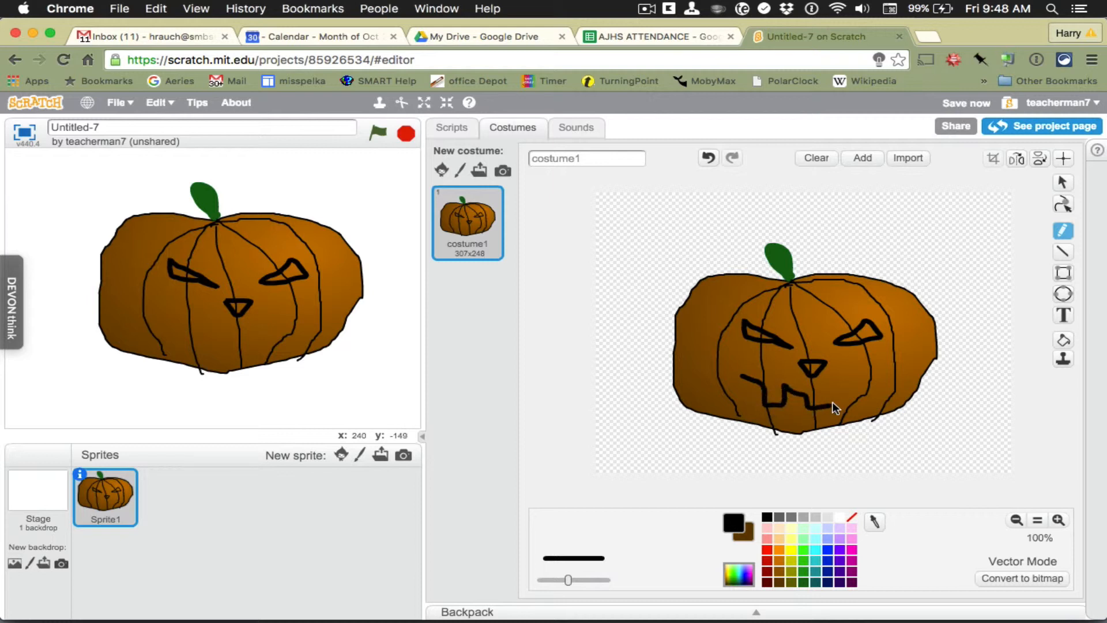
pyautogui.moveTo(870, 378)
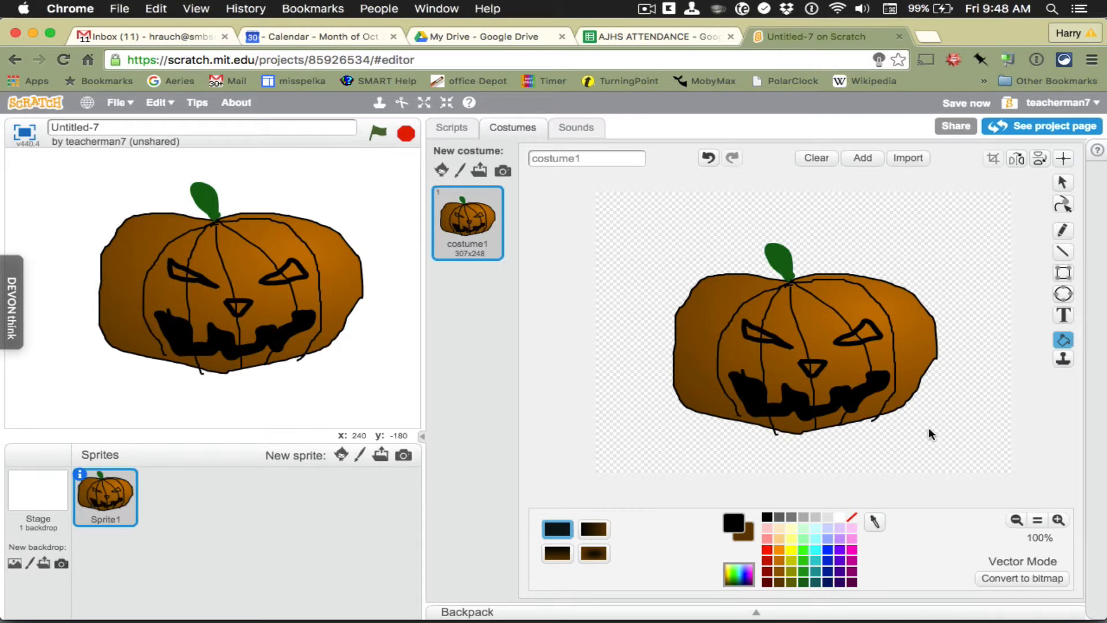
# Fill the pumpkin's eyes and nose with solid black.
pyautogui.click(727, 336)
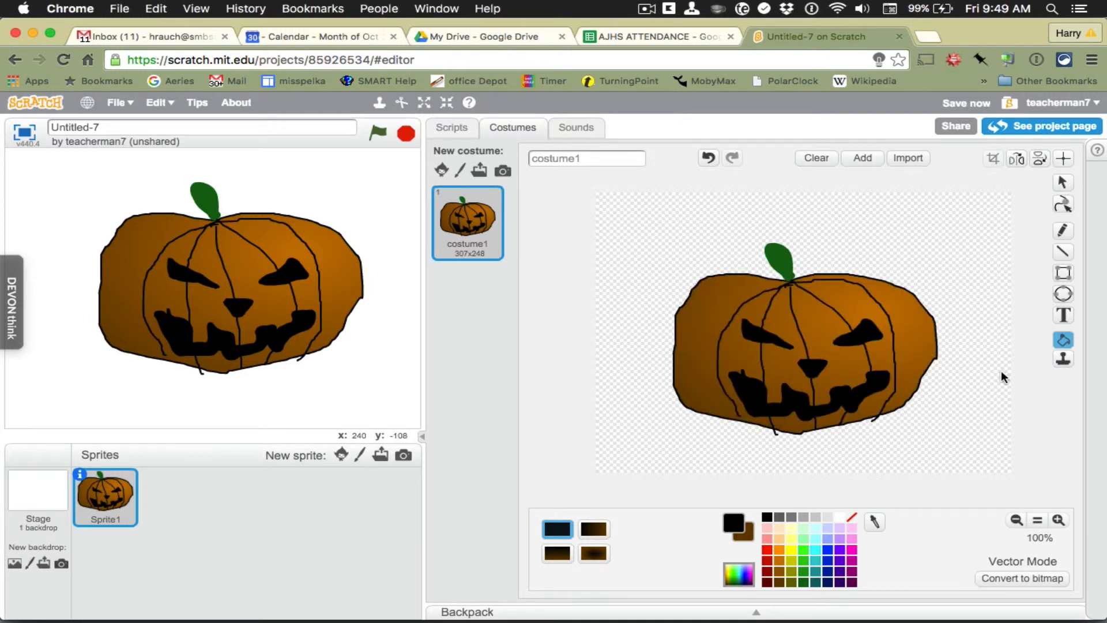
pyautogui.moveTo(526, 114)
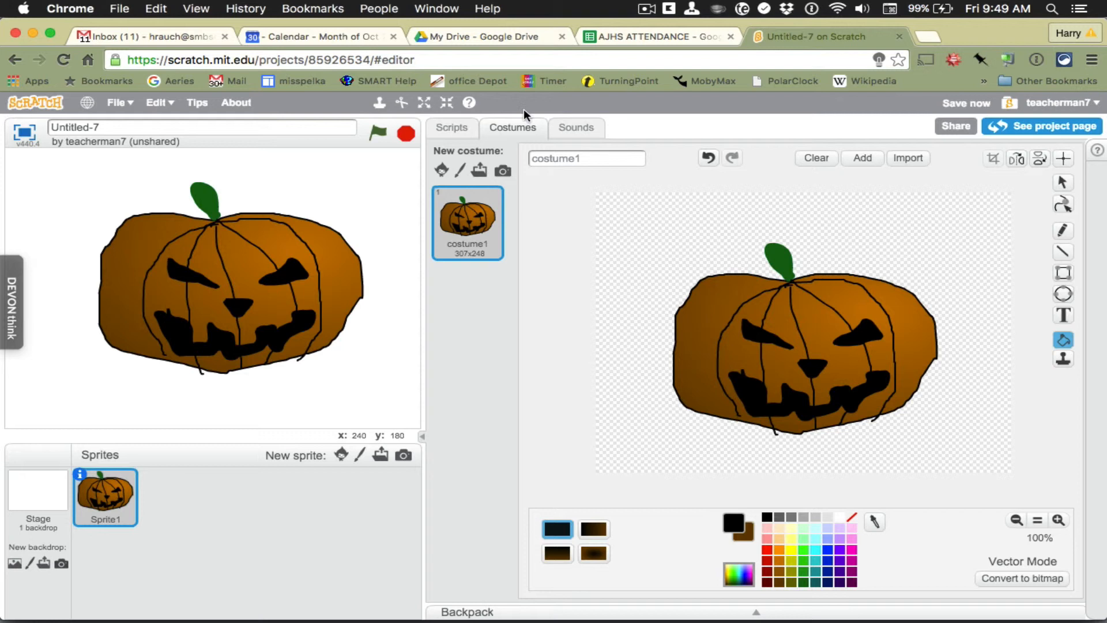
# Place 'when green flag clicked' and 'move 10 steps' blocks in the pumpkin's script area.
pyautogui.click(451, 128)
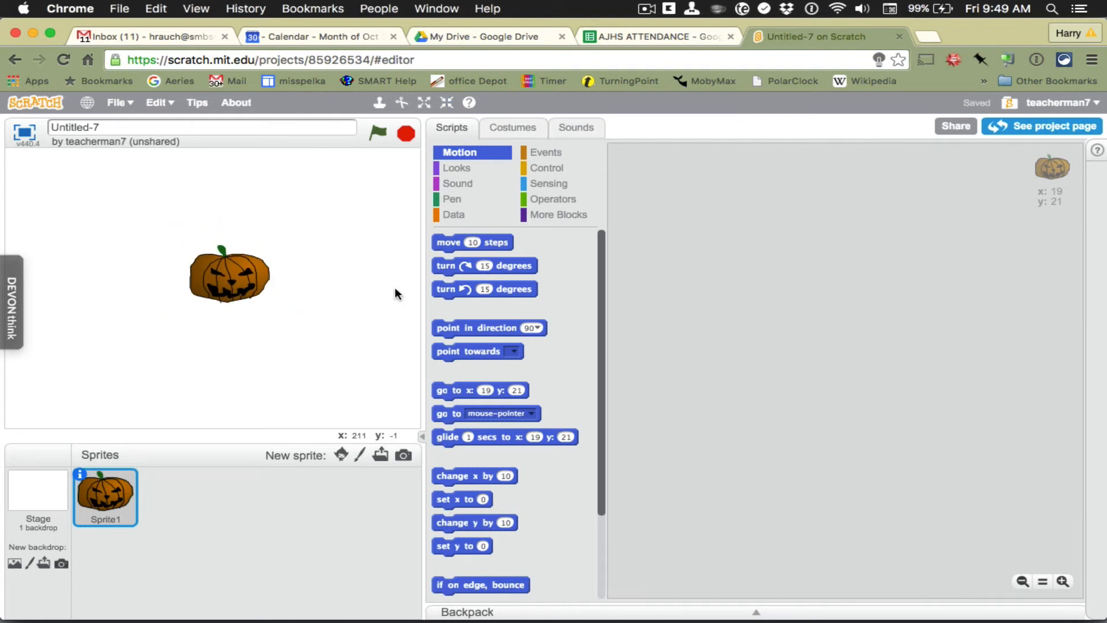
pyautogui.moveTo(473, 233)
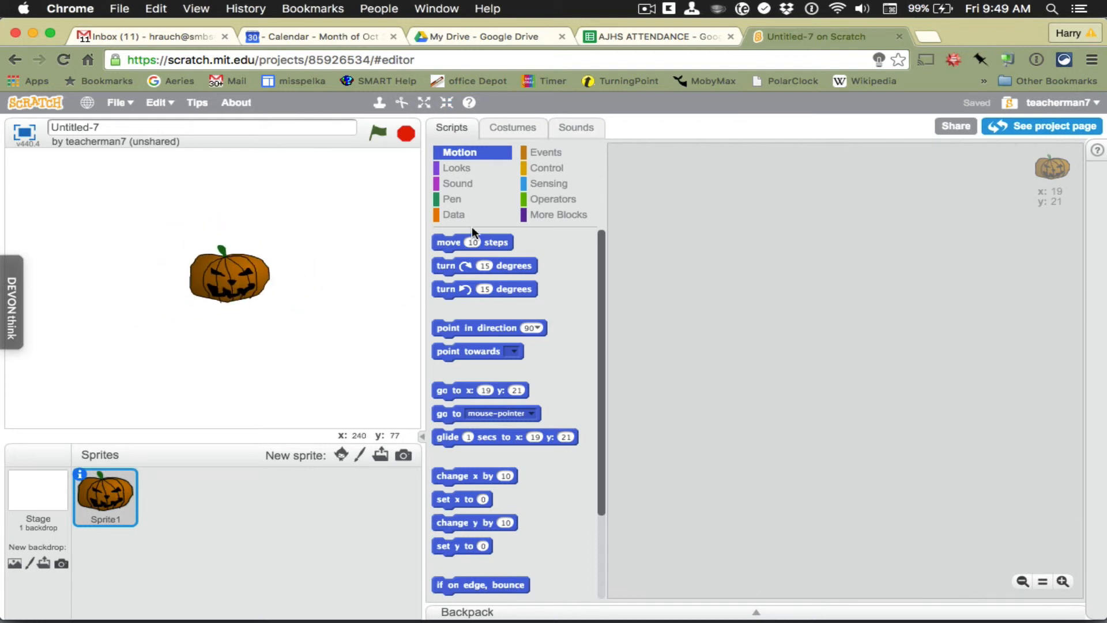
pyautogui.moveTo(504, 248)
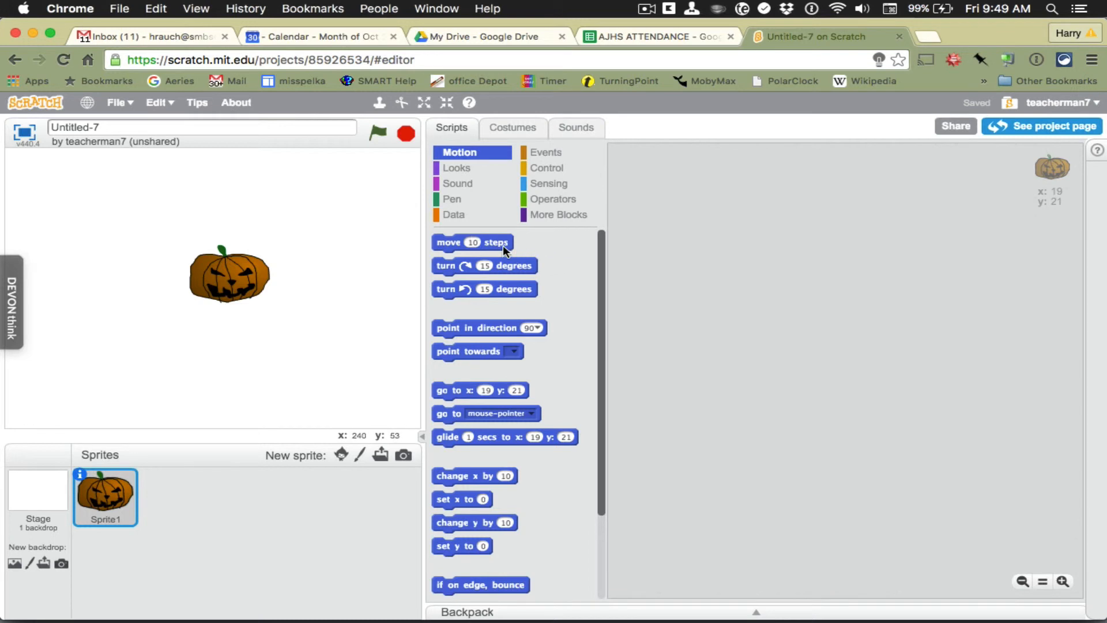
pyautogui.click(545, 152)
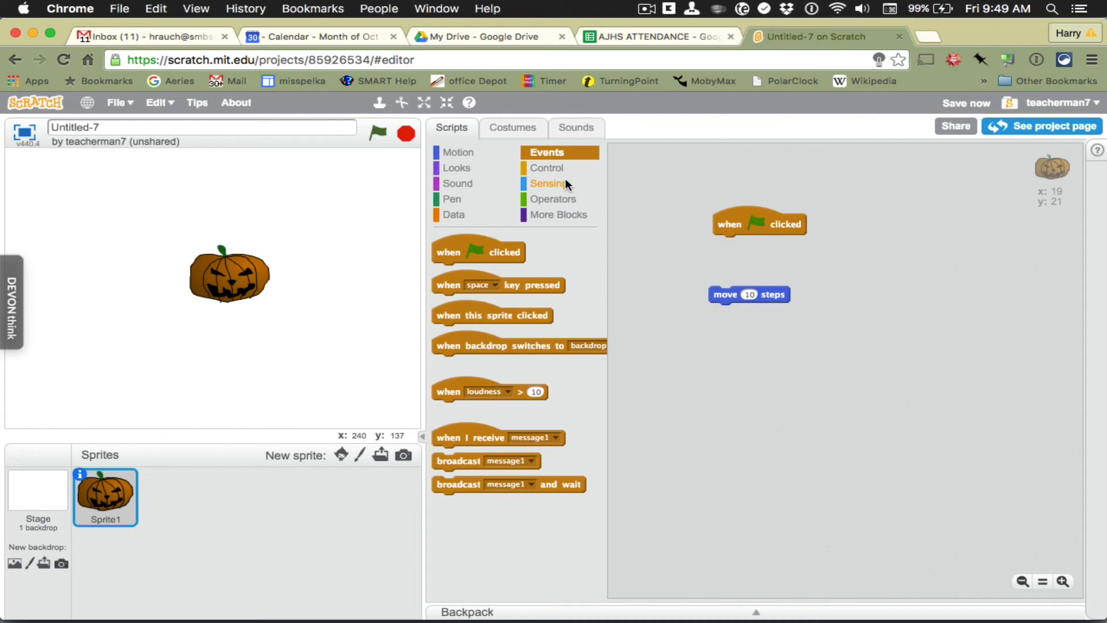
# Wrap 'move 10 steps' in a forever loop with 'if on edge, bounce', then run it.
pyautogui.click(547, 167)
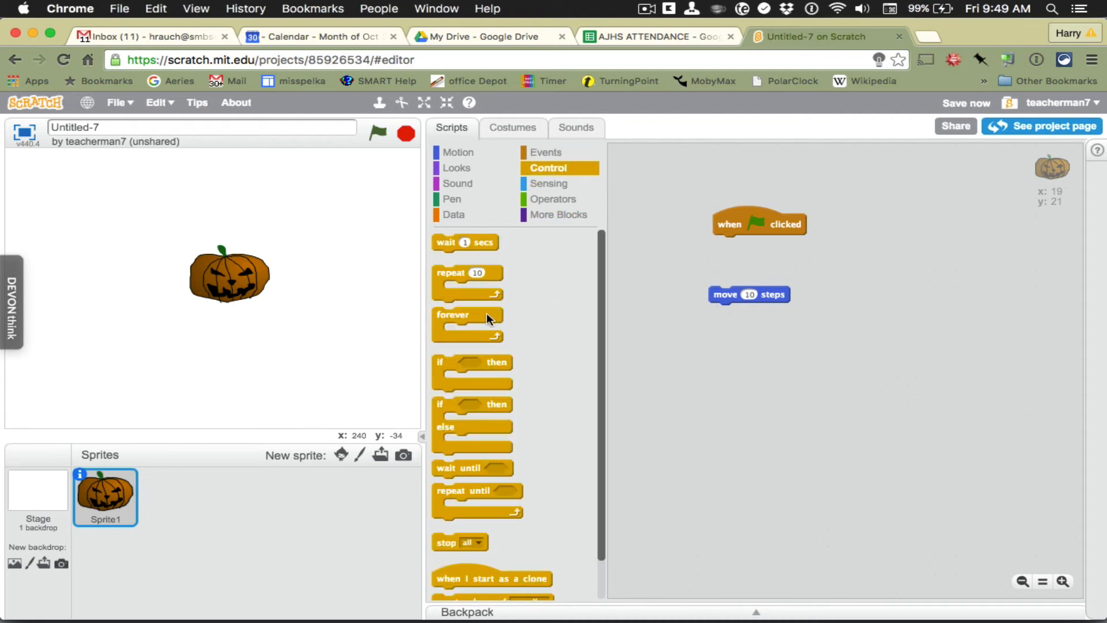
pyautogui.moveTo(466, 314); pyautogui.dragTo(713, 279)
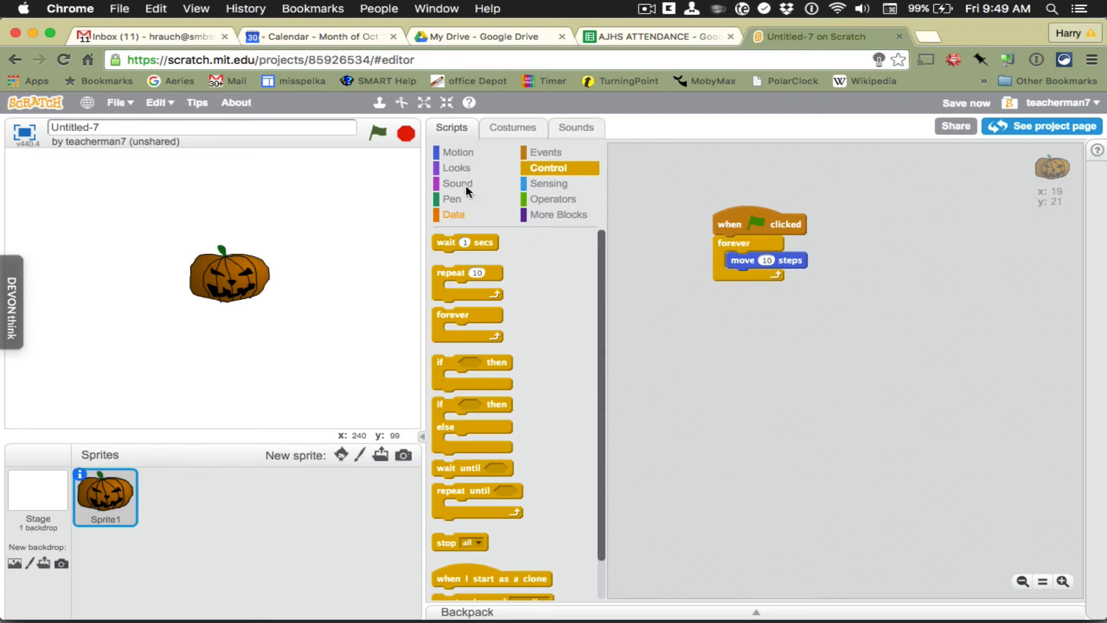
pyautogui.click(458, 151)
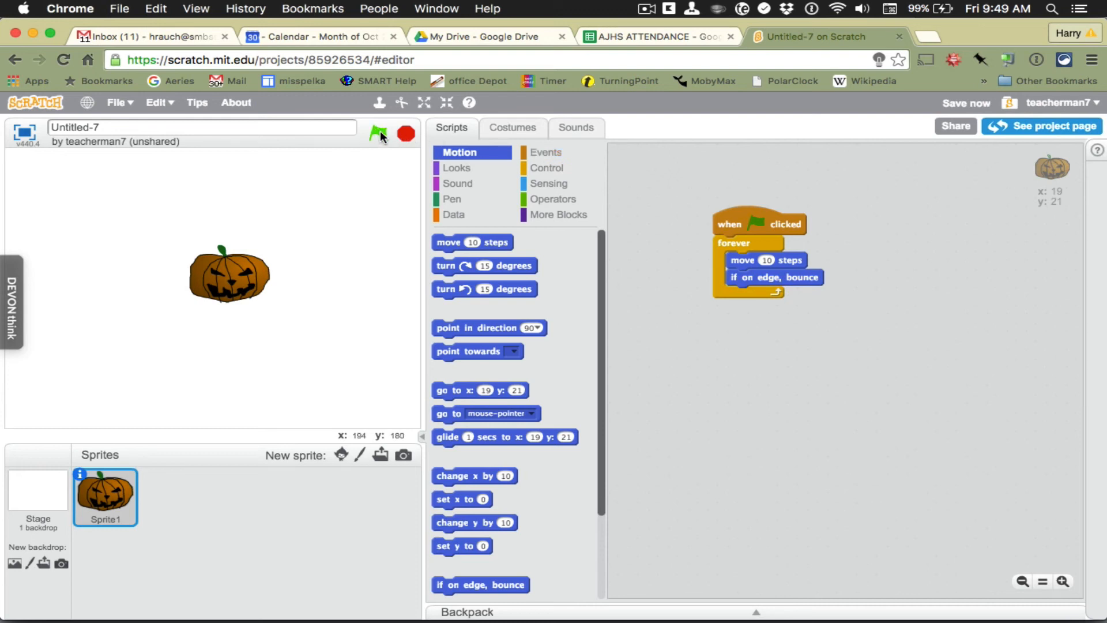
pyautogui.click(378, 133)
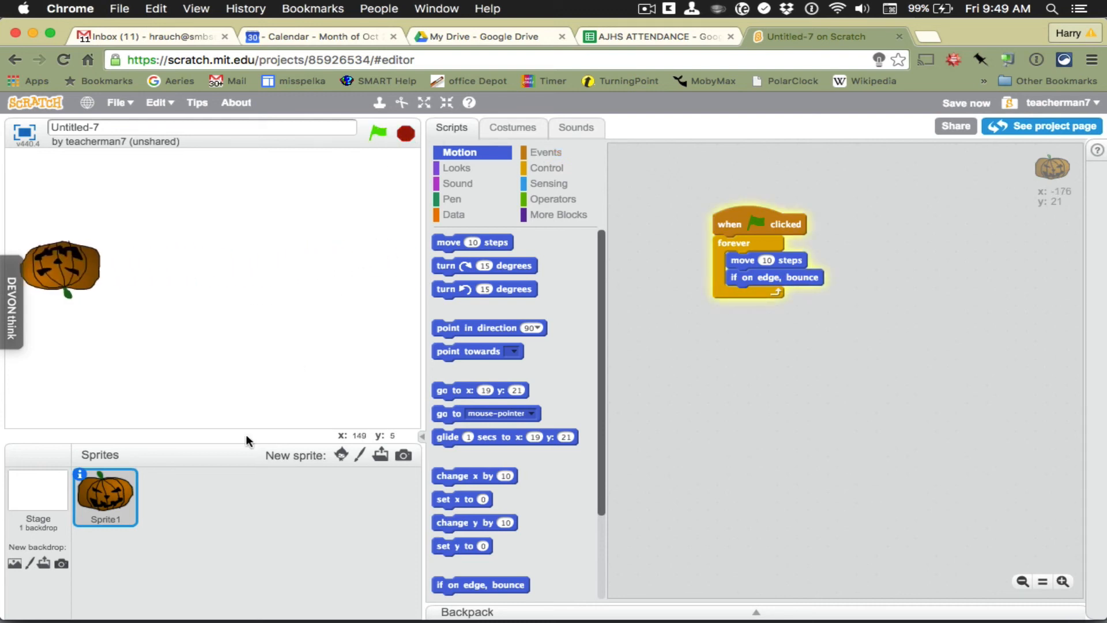